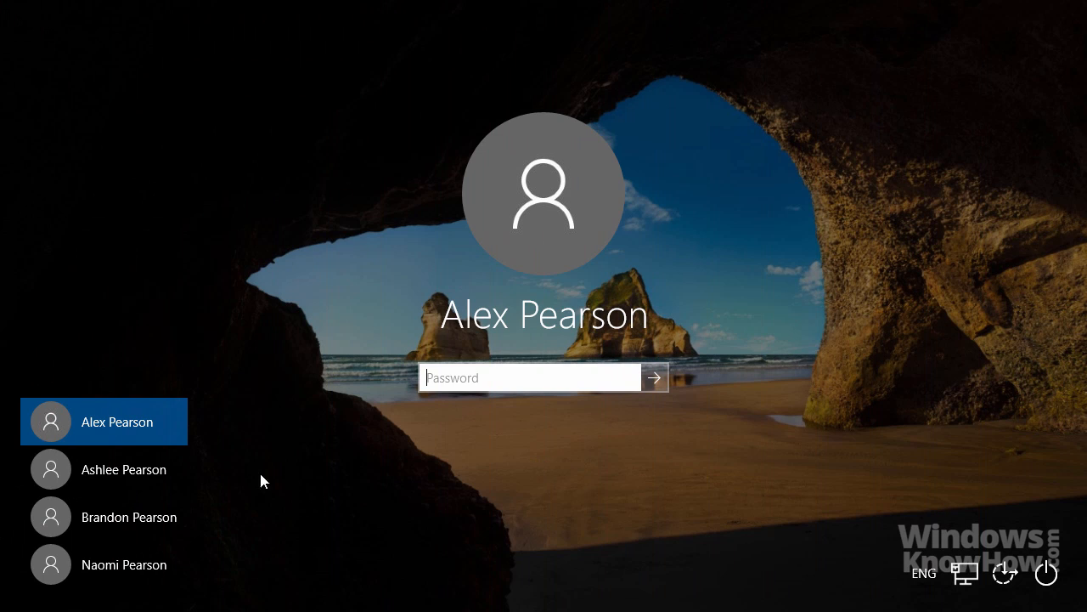
- Sign in, view Lock screen personalization, then show File Explorer's Quick access folders
click(122, 468)
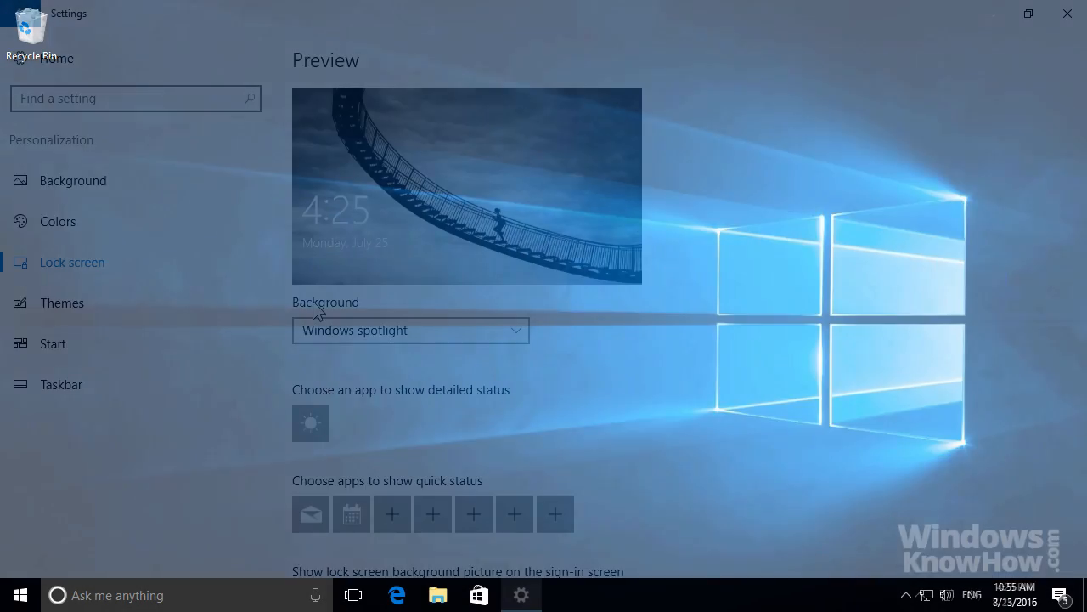
click(411, 330)
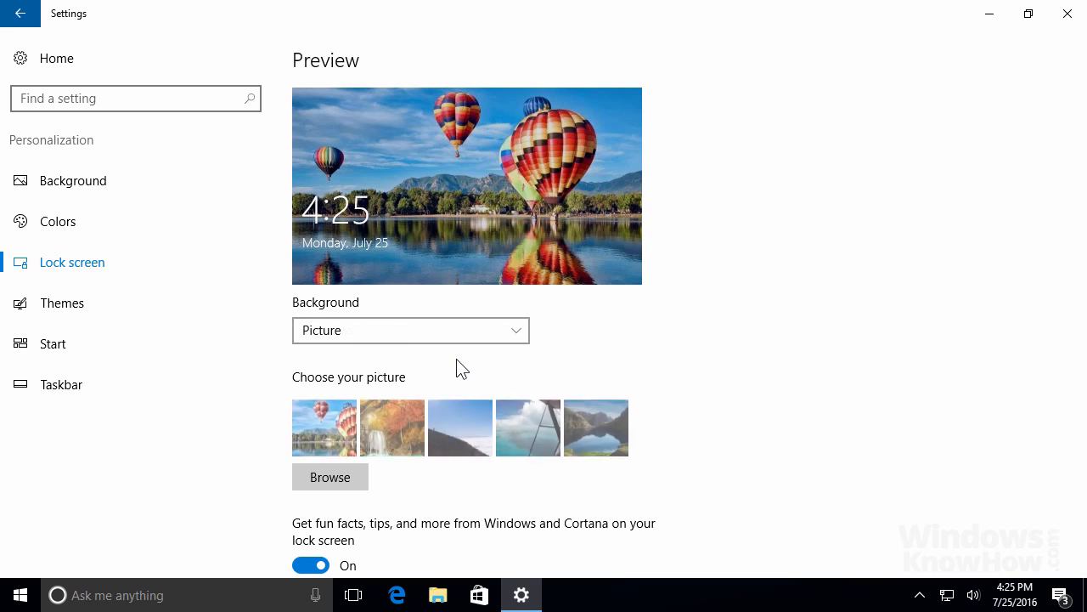
click(391, 427)
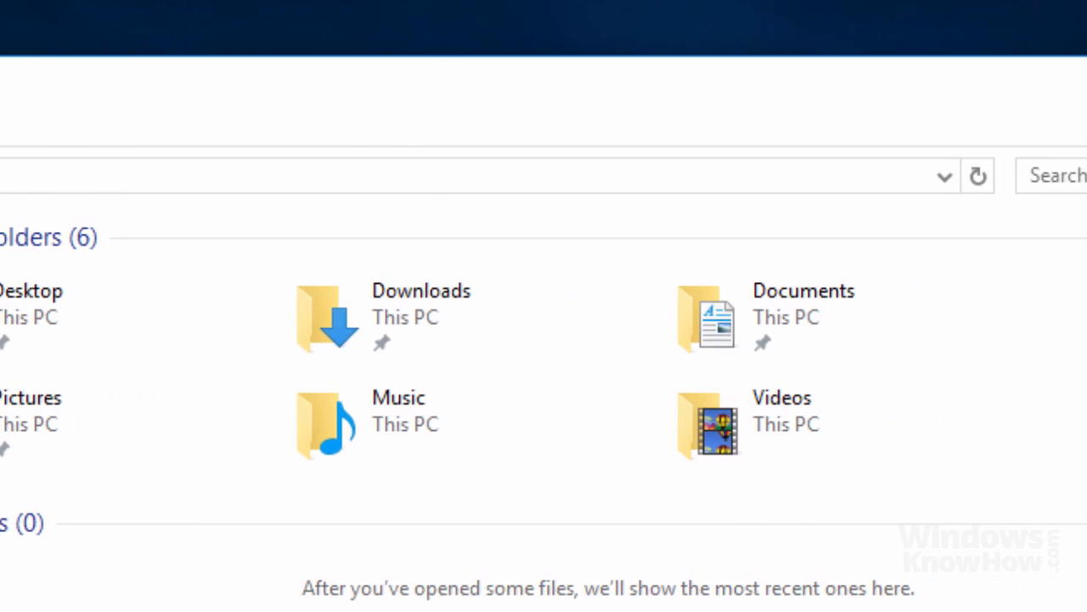
click(520, 595)
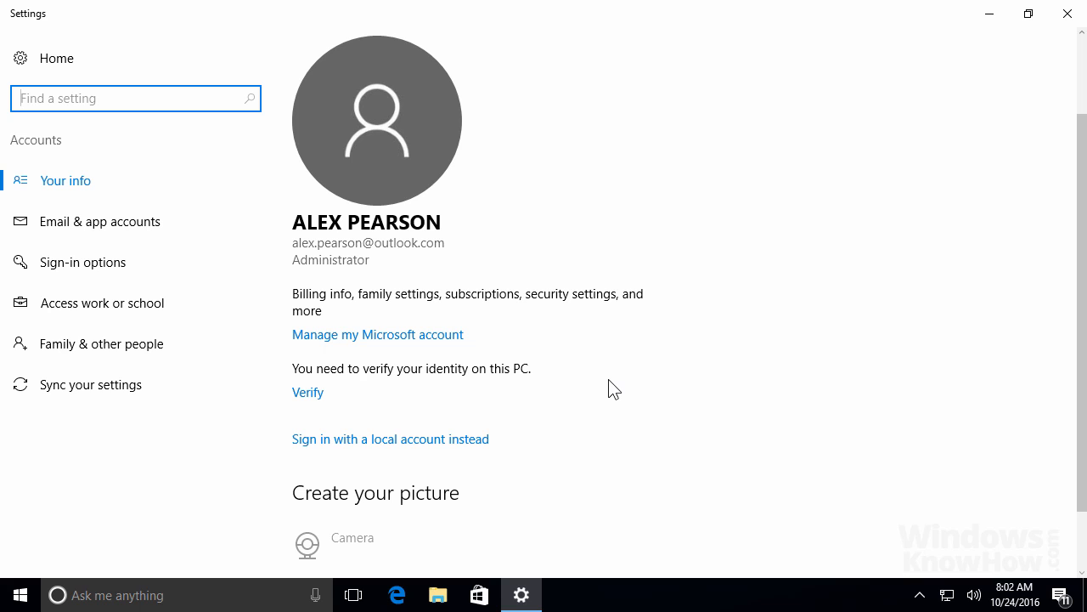
click(308, 391)
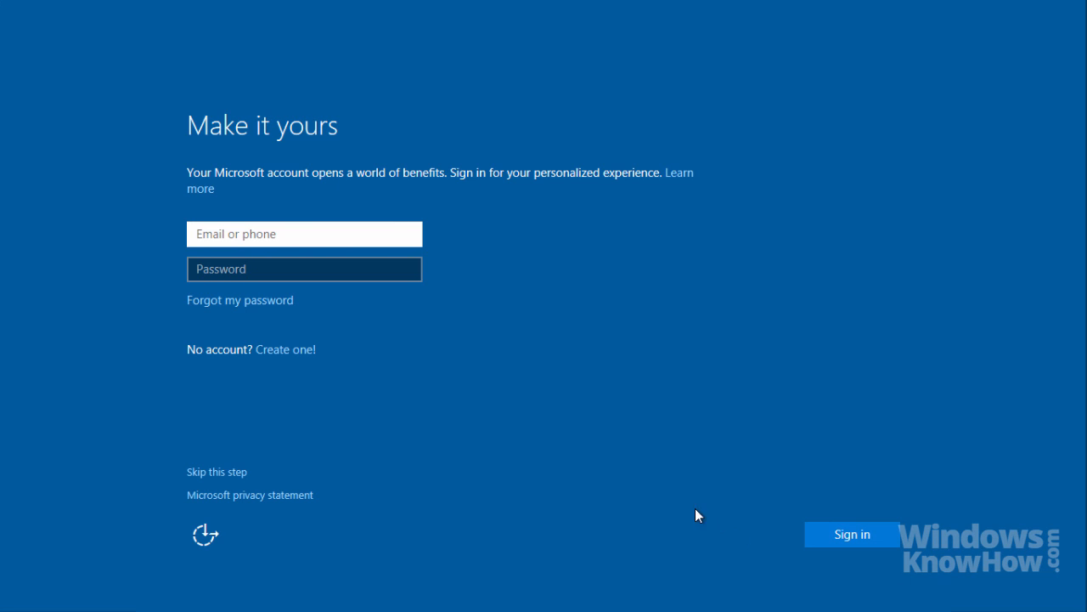
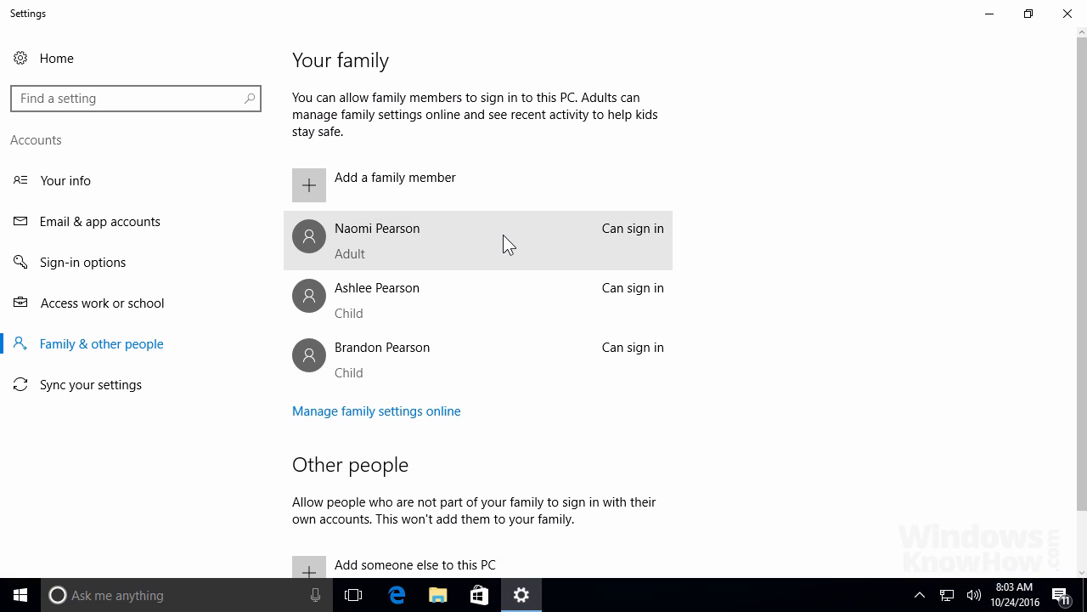
mouse_move(506, 355)
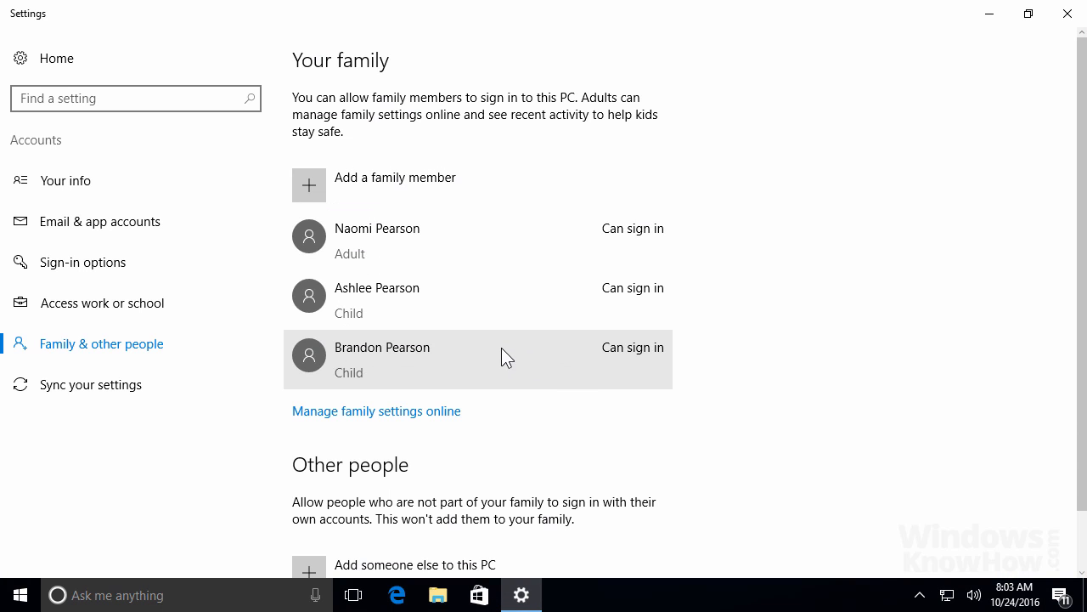
mouse_move(506, 415)
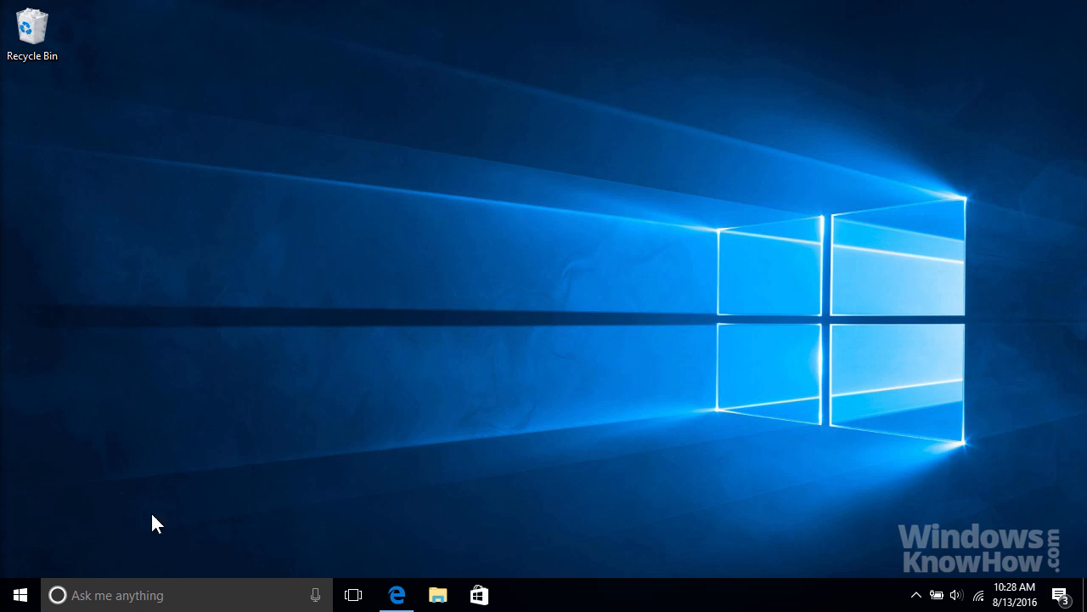
- Reach the administrator's Your info page via Start > account picture > Change account settings
click(20, 594)
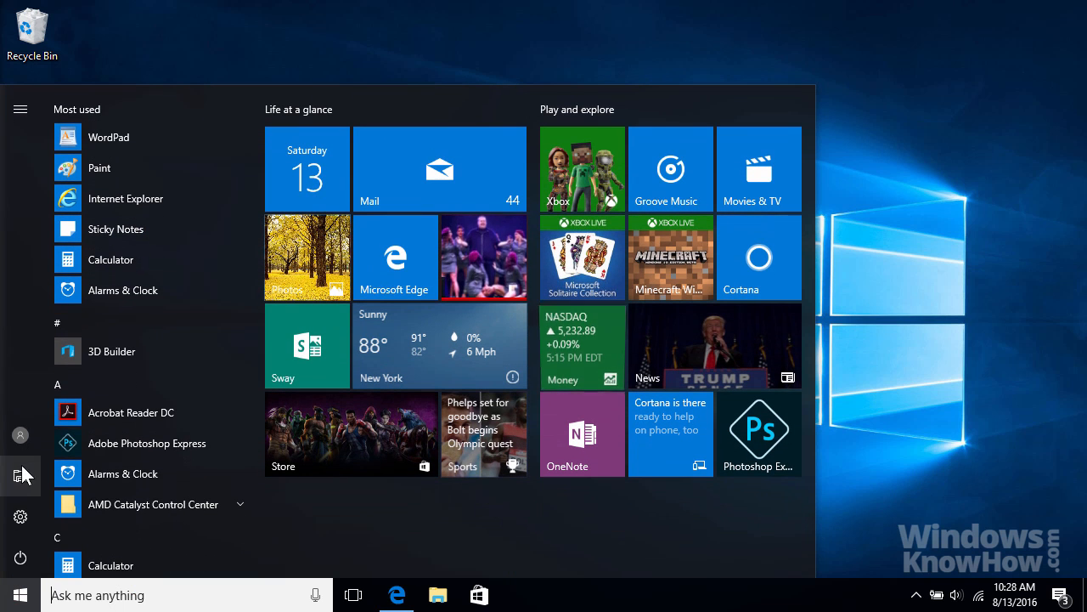
click(21, 435)
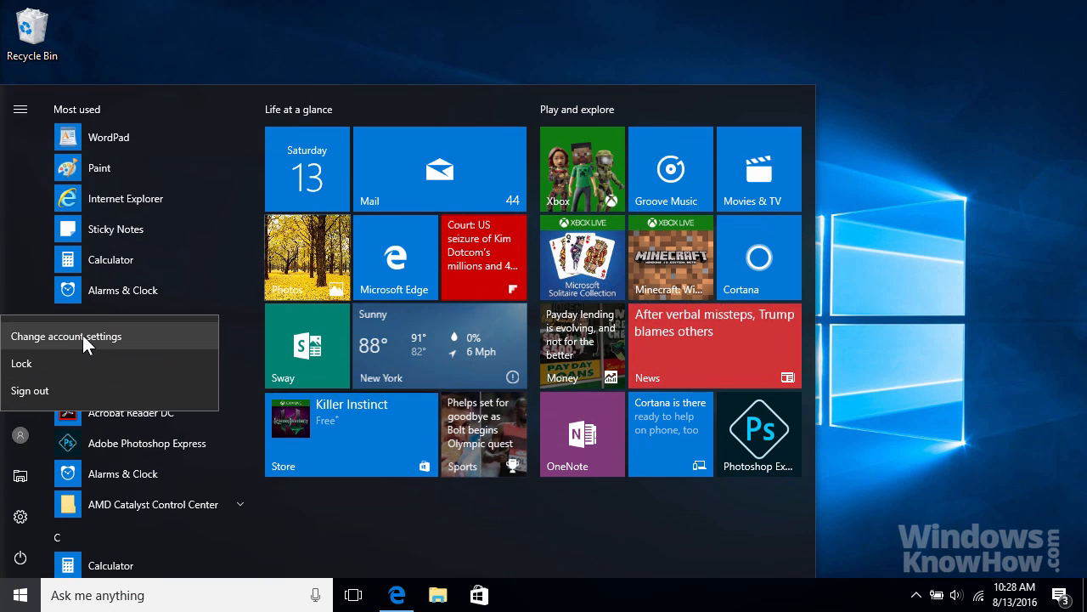
click(64, 336)
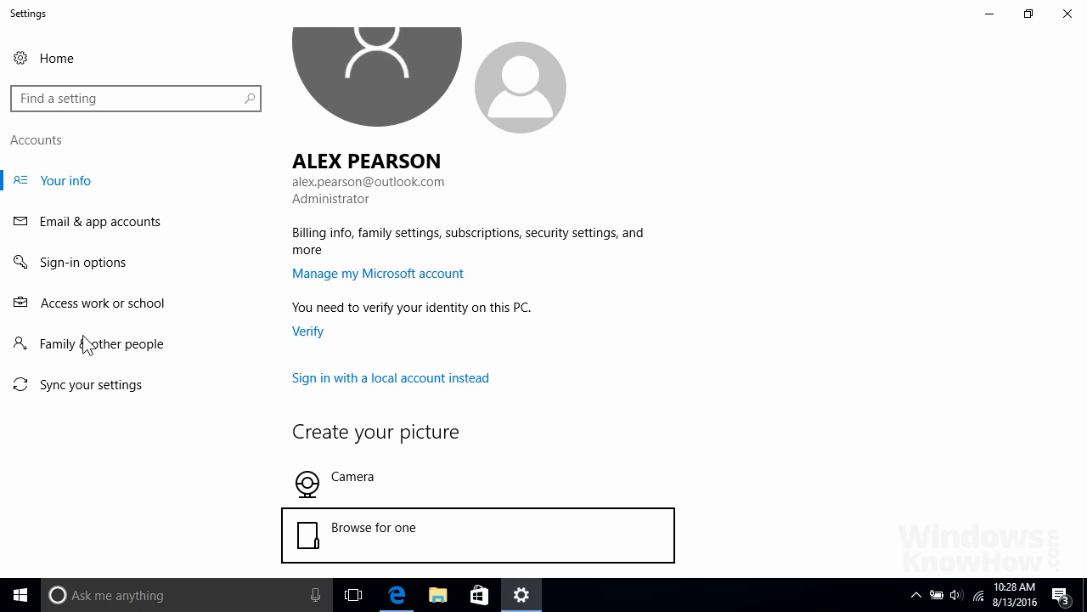
- Show the Family & other people page for this PC
click(102, 343)
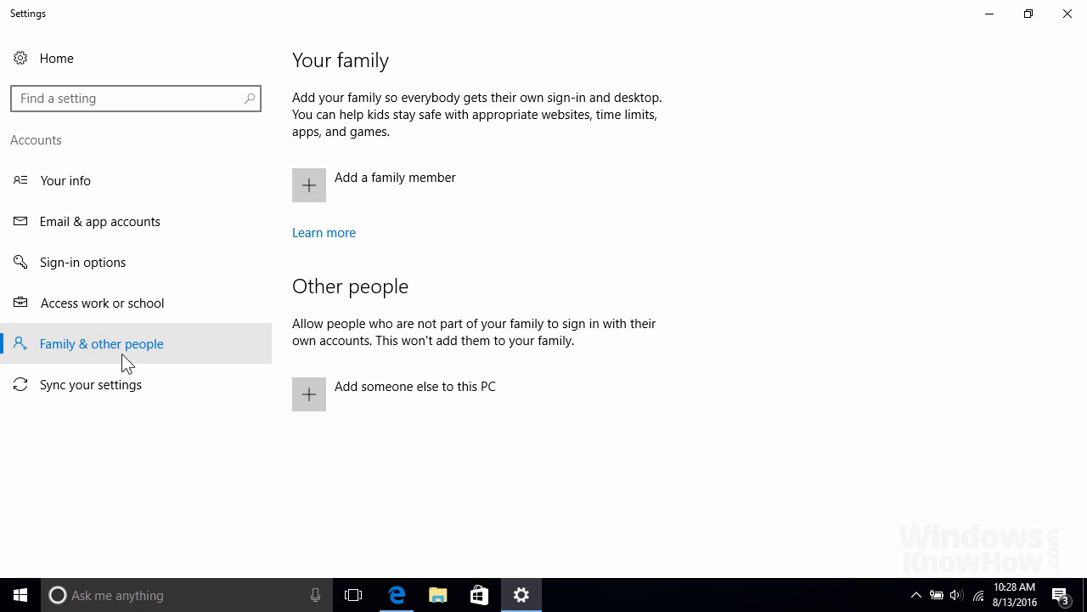
mouse_move(316, 275)
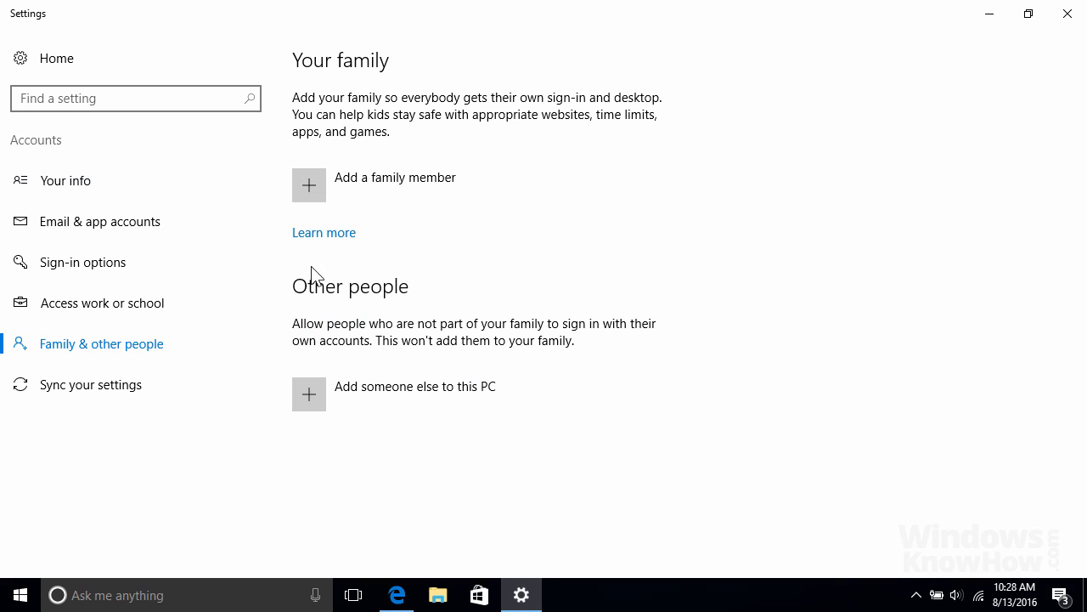
mouse_move(435, 349)
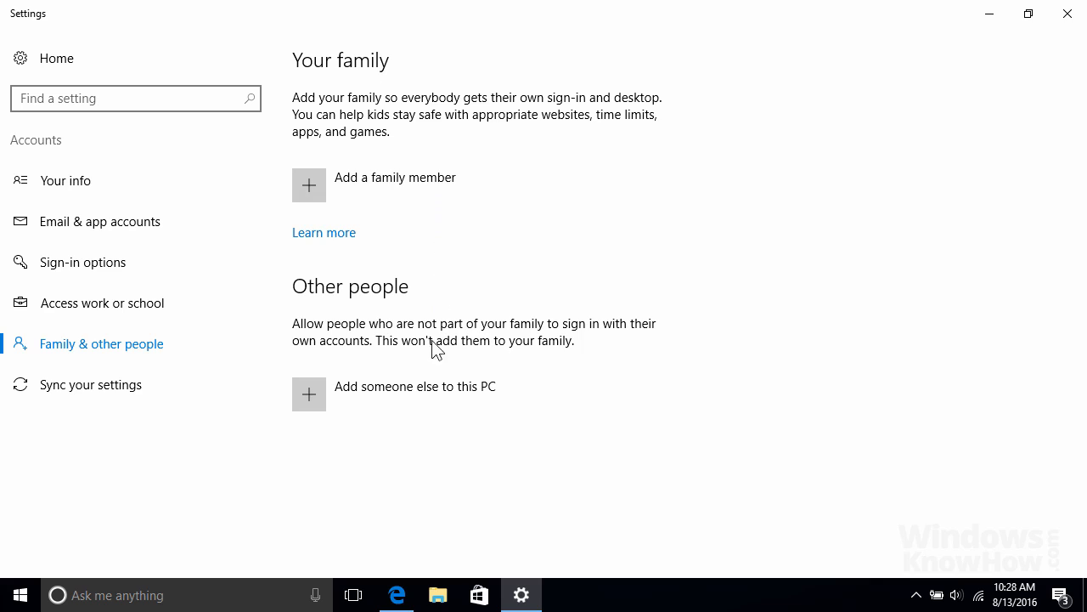
mouse_move(433, 401)
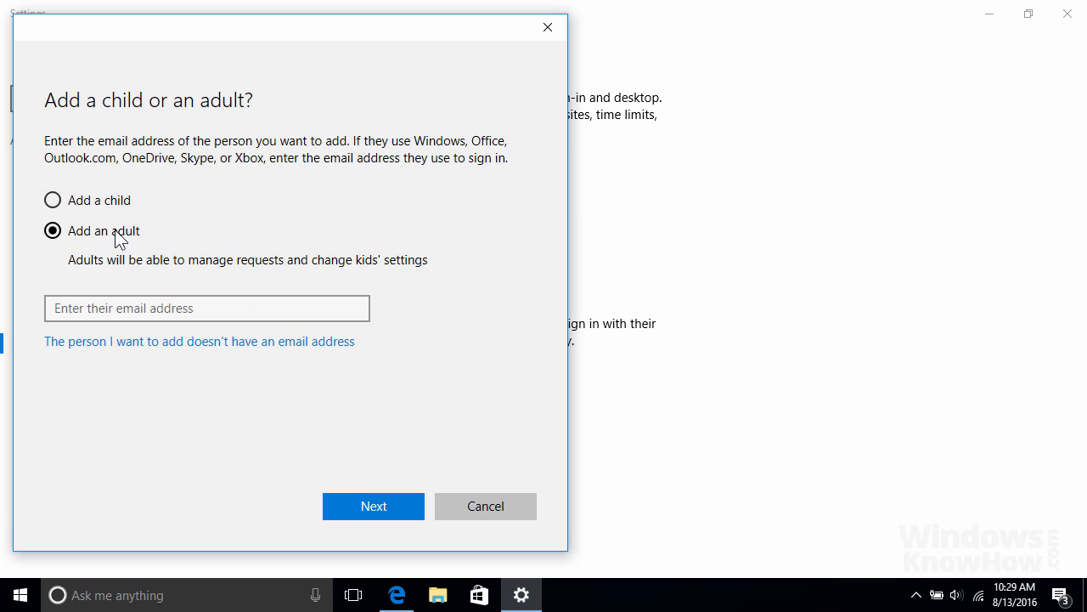
click(208, 307)
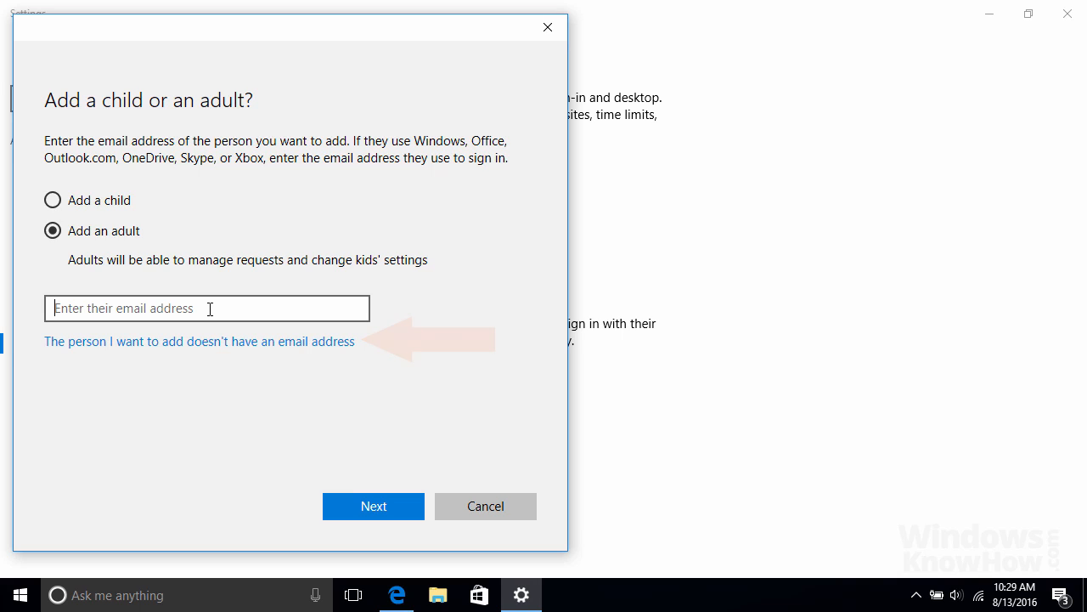
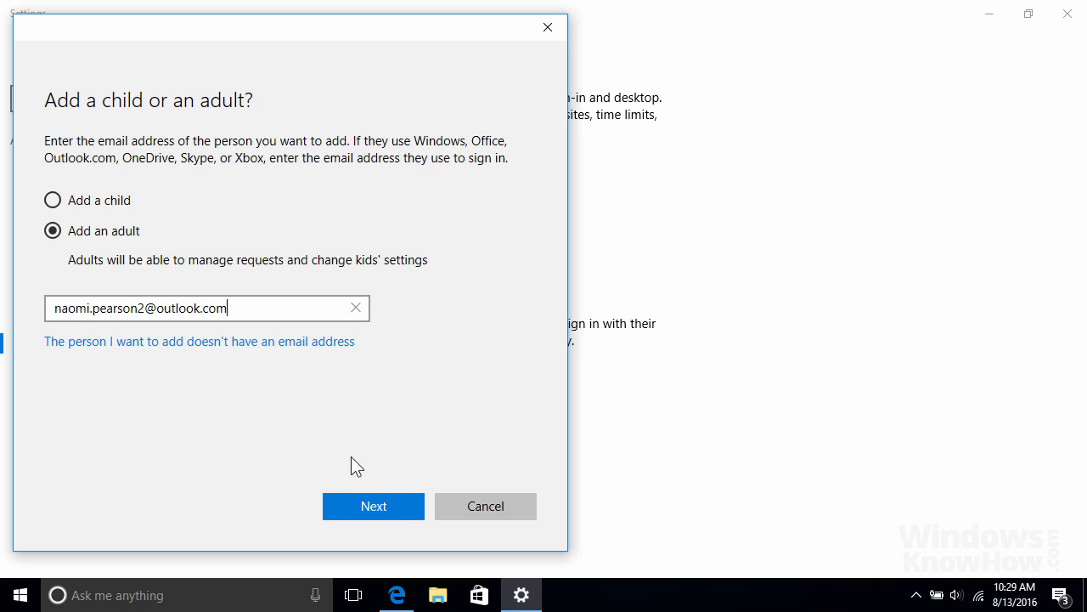
click(374, 506)
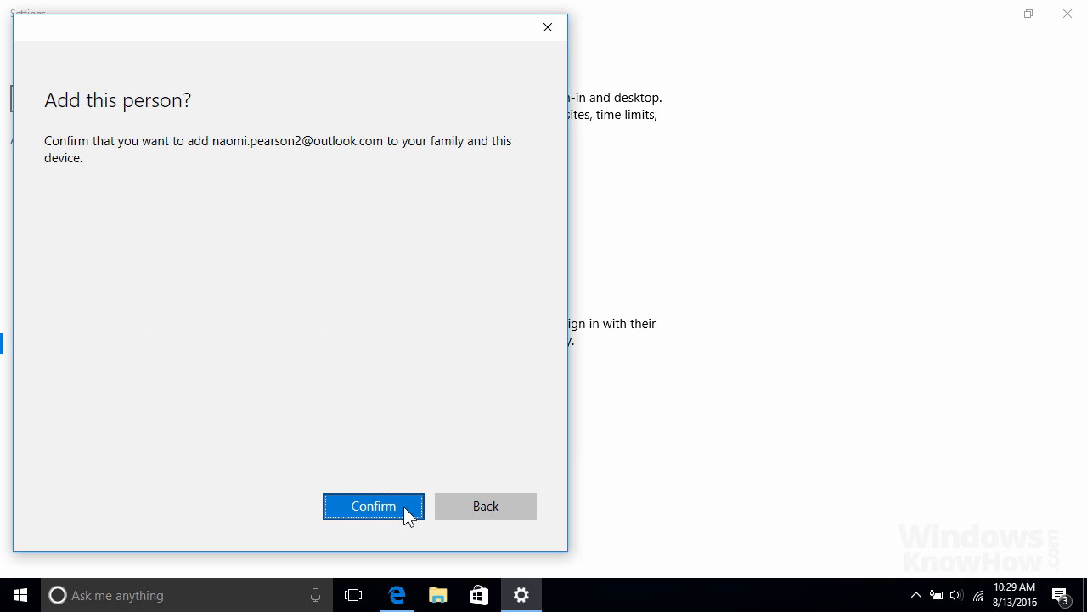
click(374, 507)
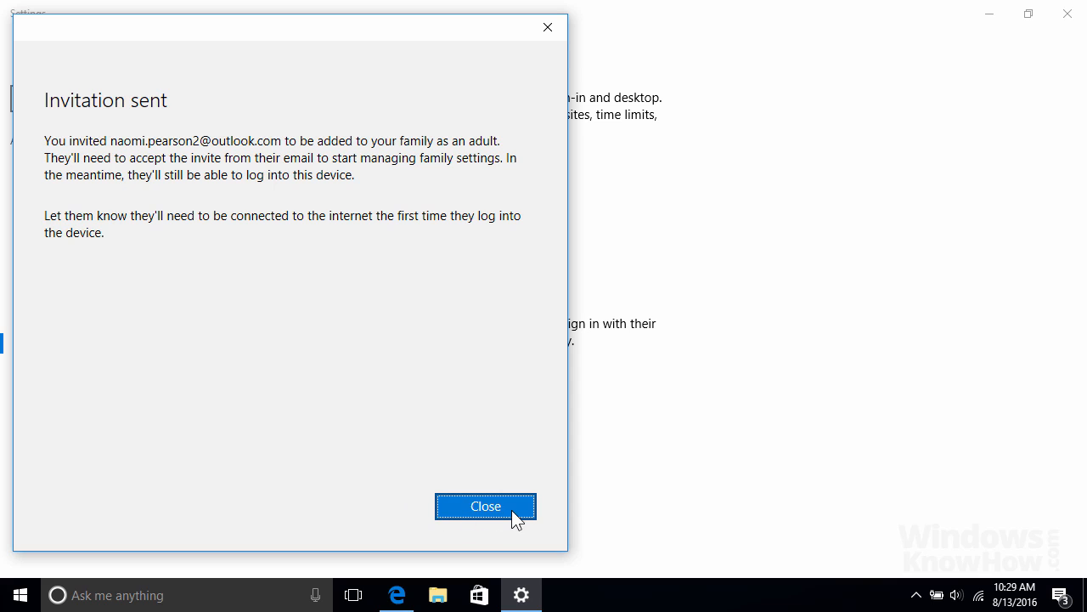
click(486, 506)
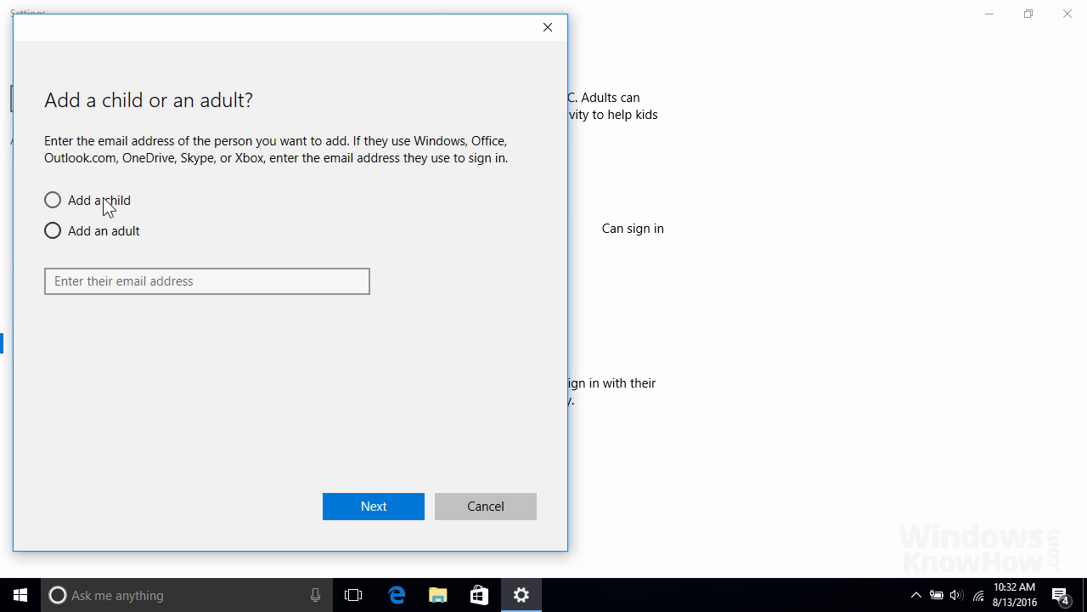
click(51, 199)
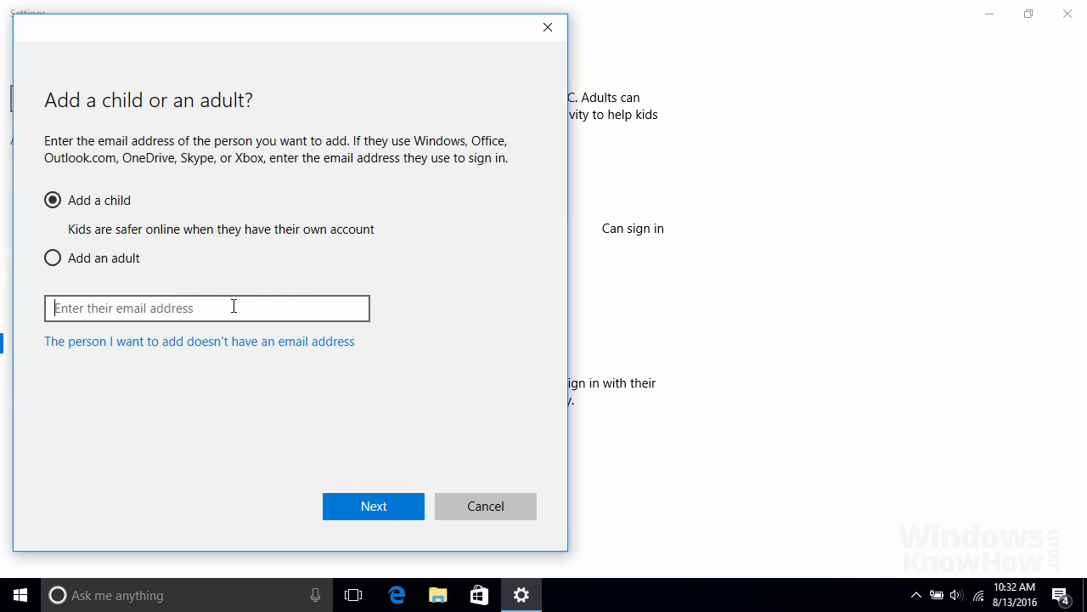
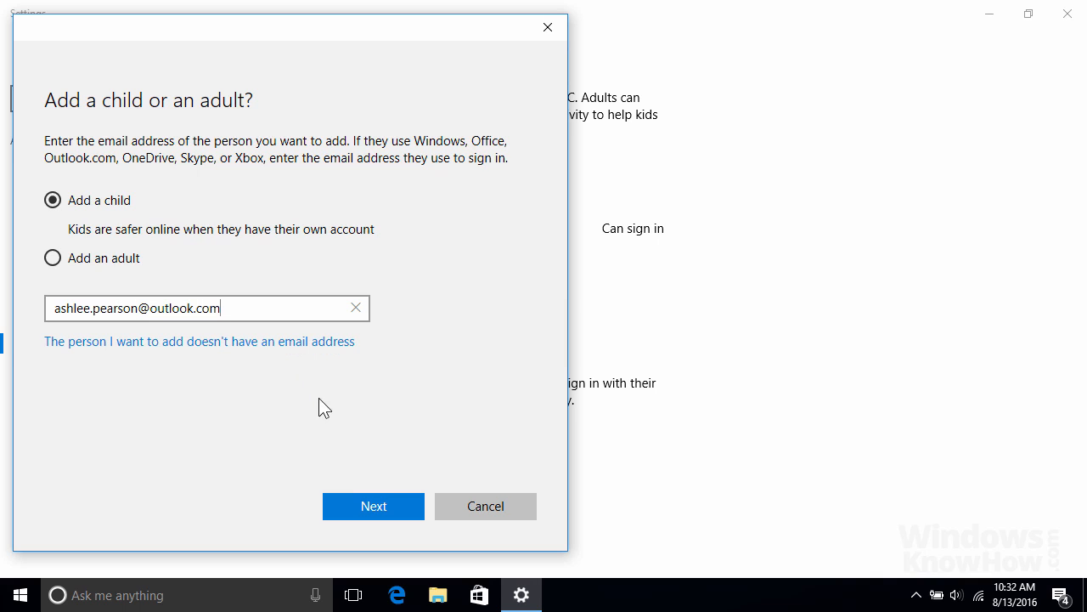
click(373, 506)
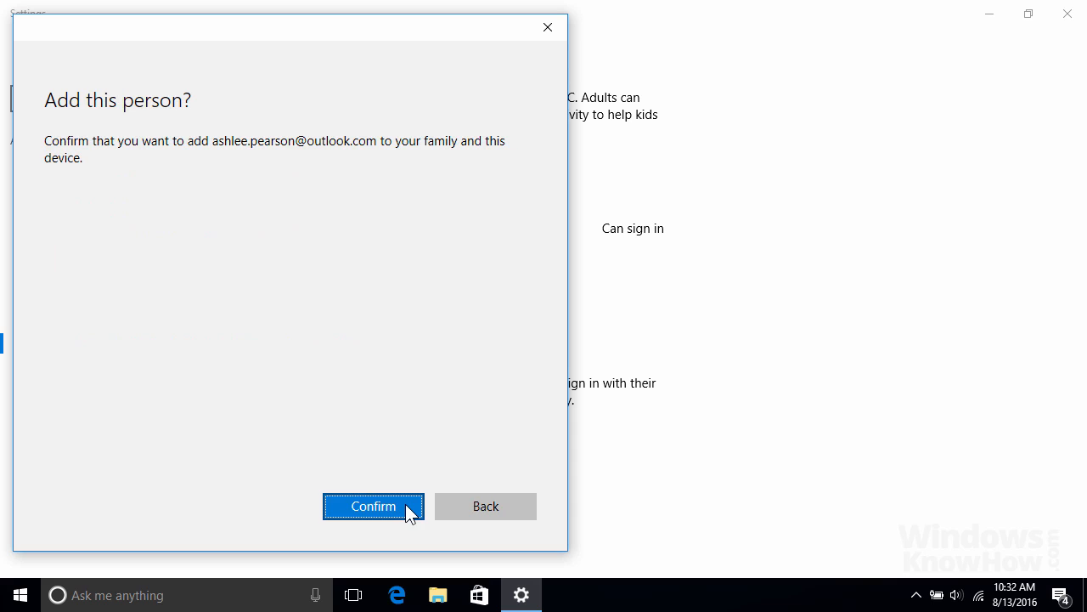
click(374, 506)
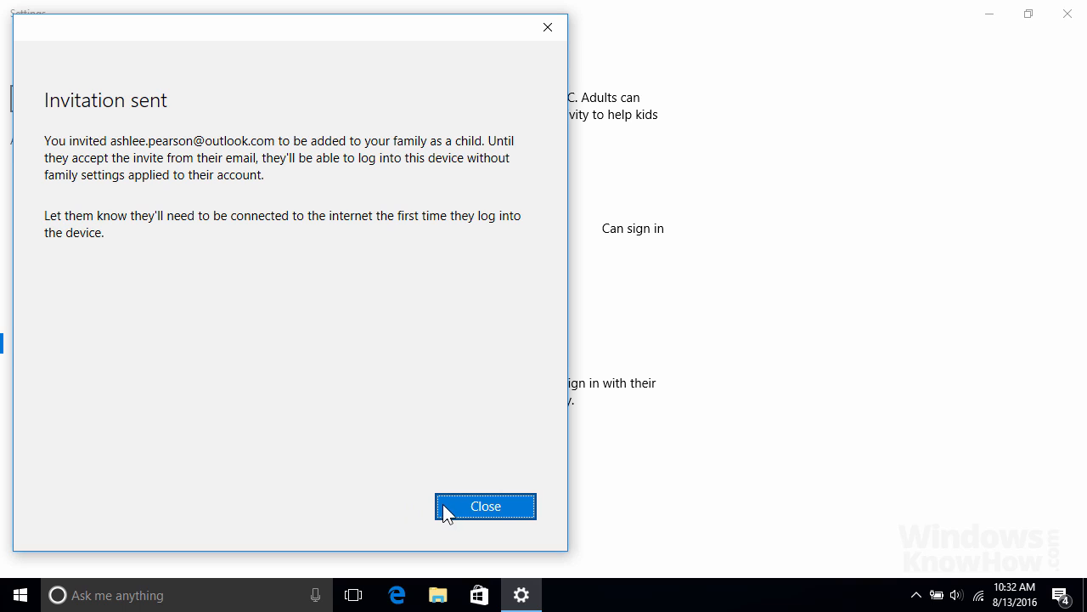
click(485, 506)
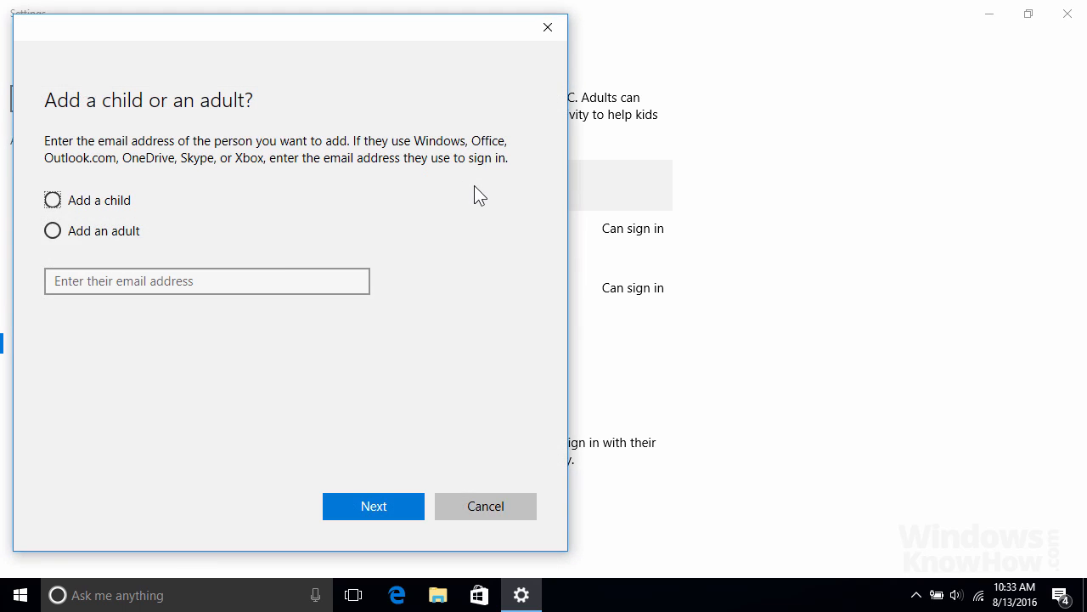
click(53, 200)
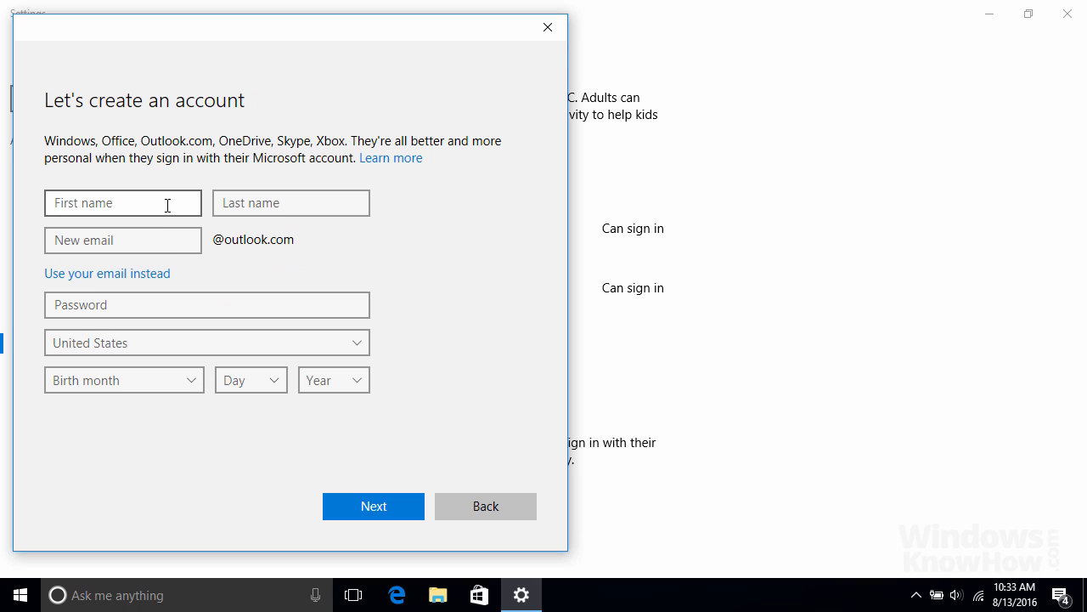
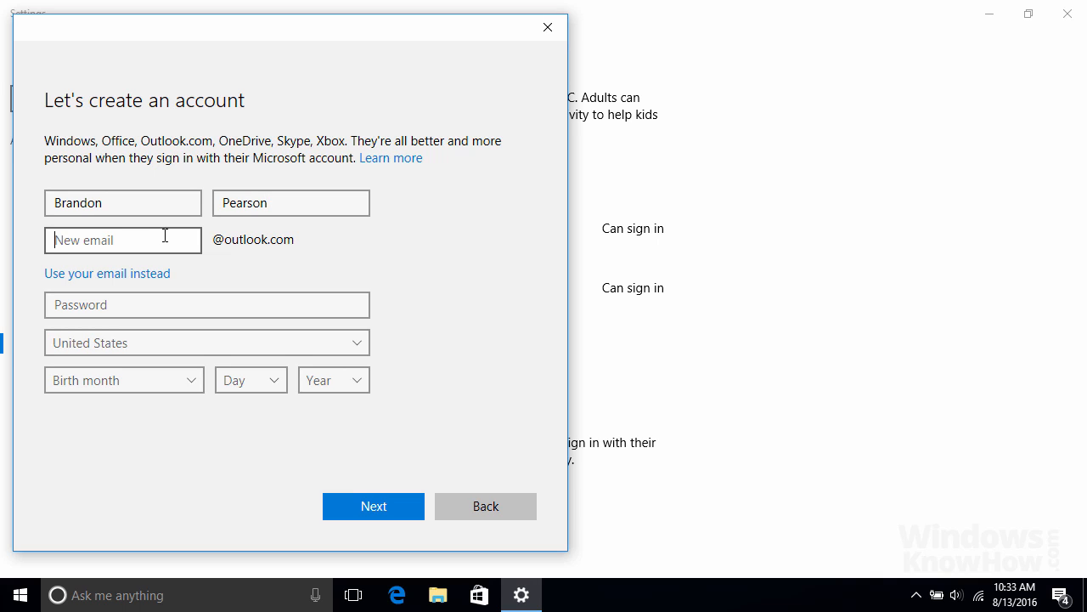
click(107, 272)
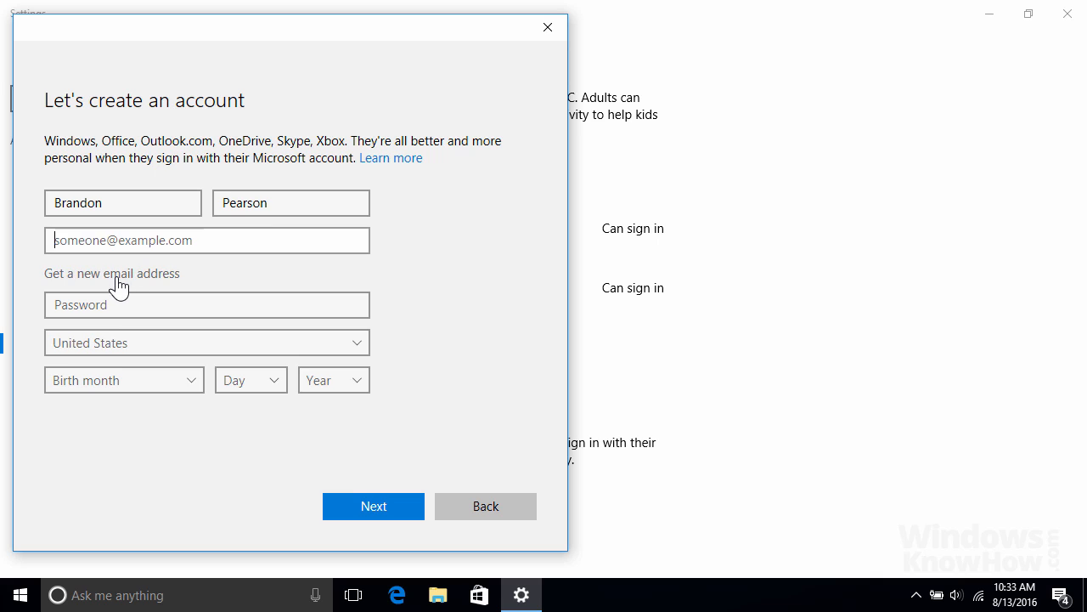
click(112, 272)
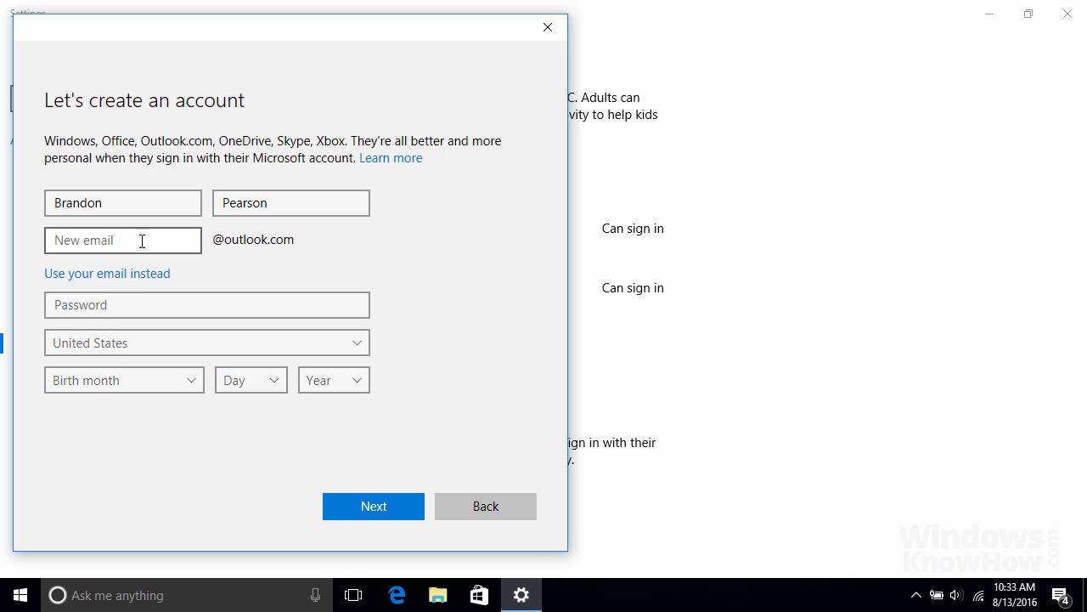
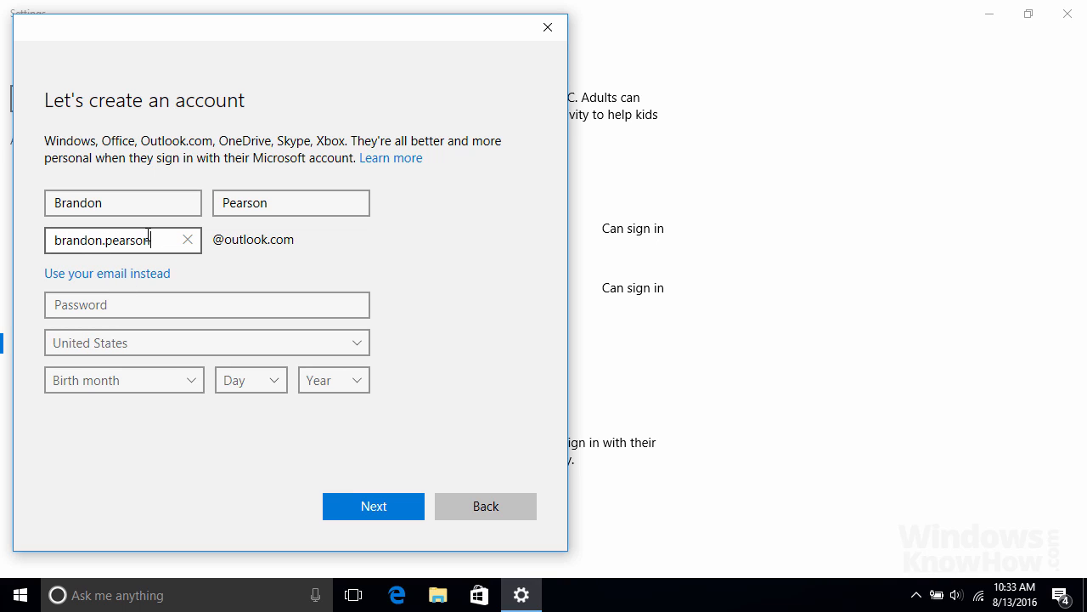
click(207, 304)
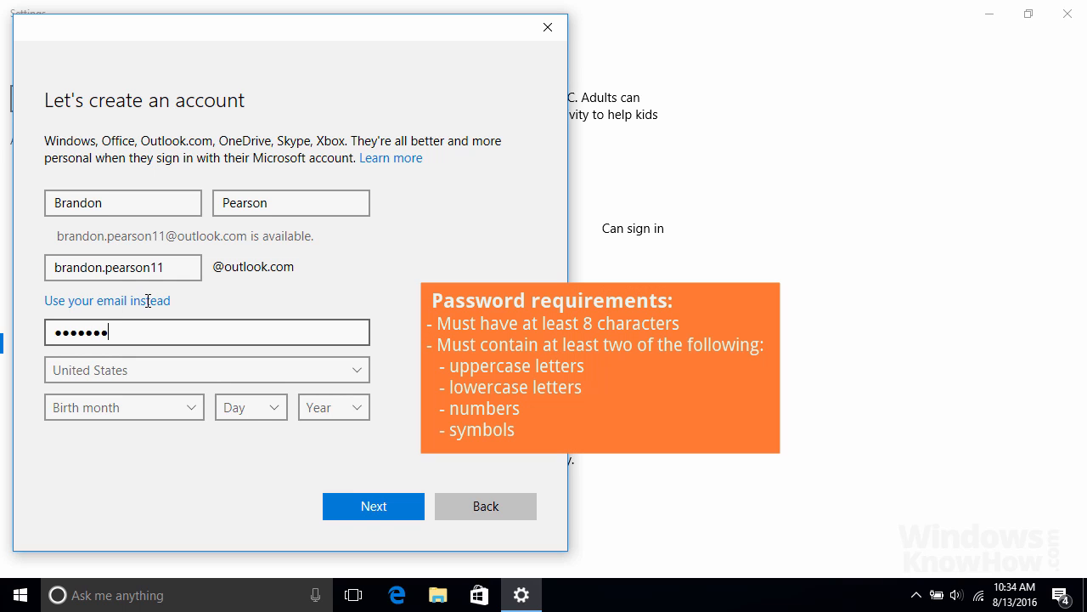
text(•)
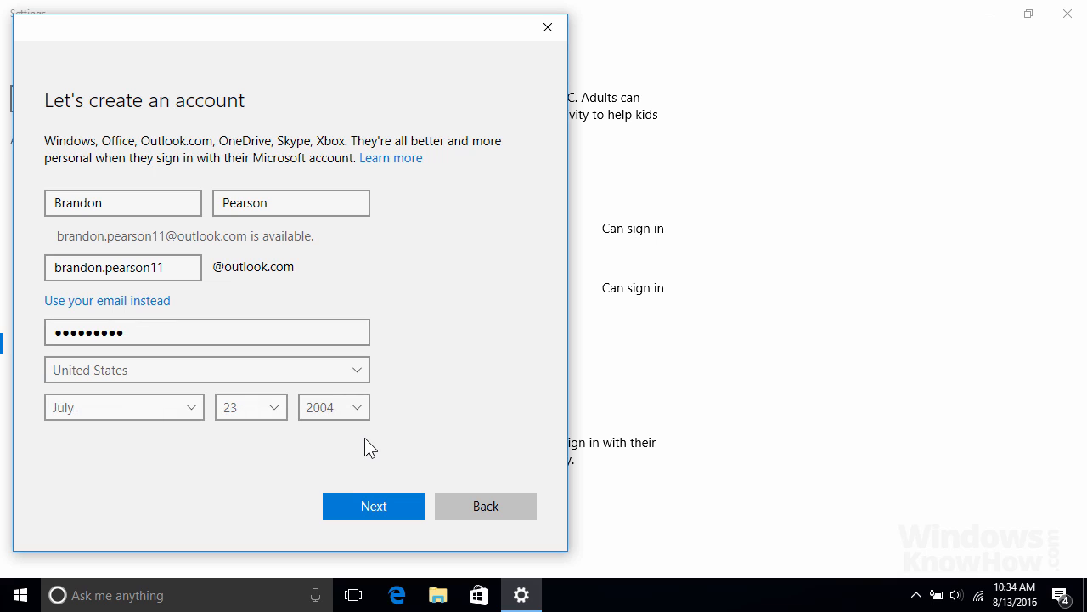
click(374, 506)
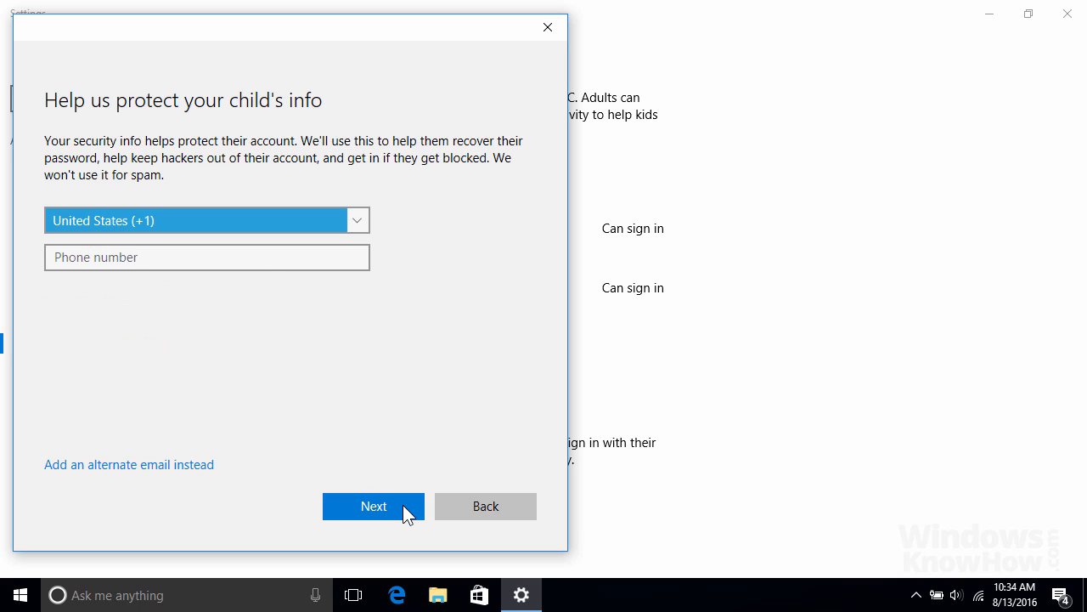
mouse_move(321, 357)
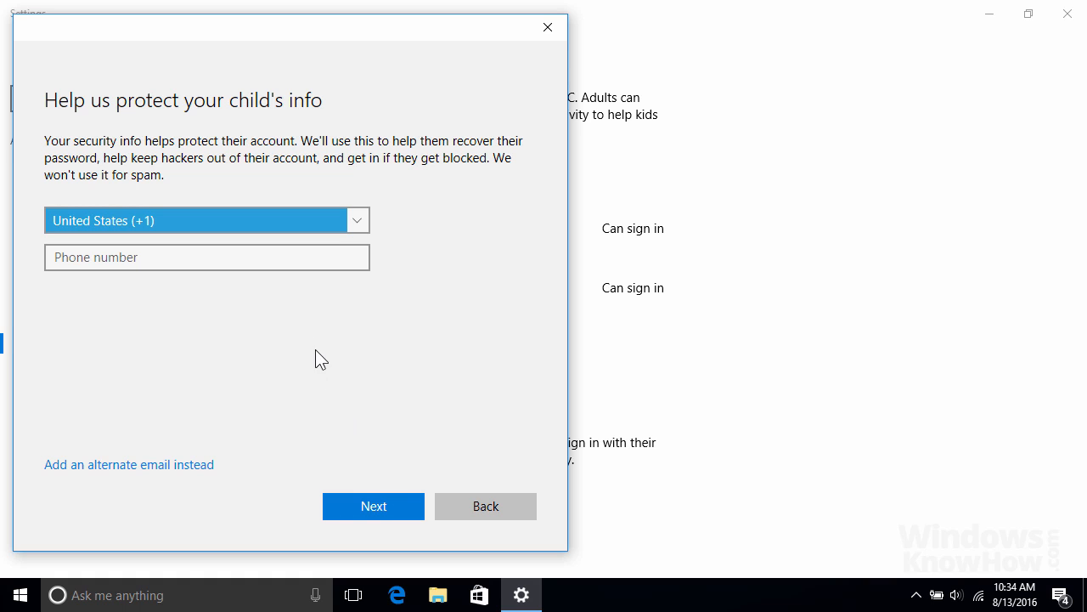
- Finish security info, offers and verification code so Brandon appears as a family member
click(374, 506)
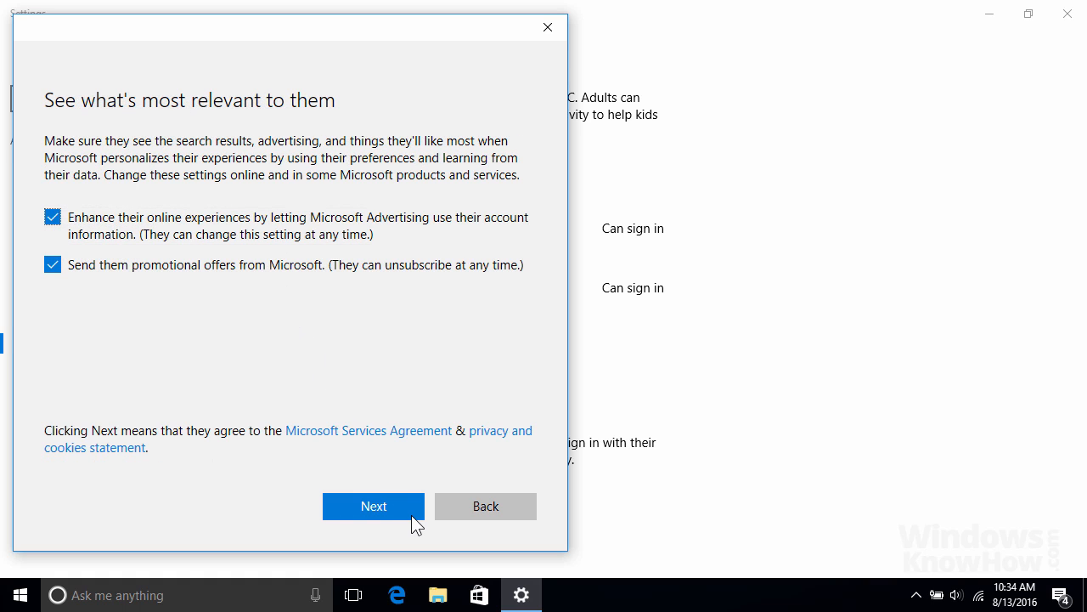
click(374, 506)
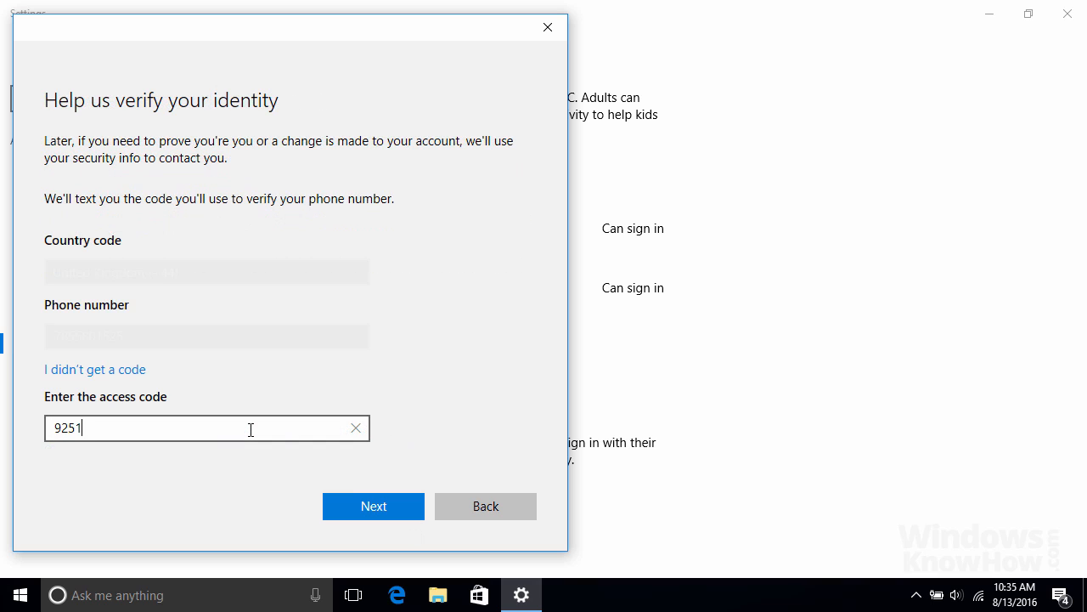
click(374, 506)
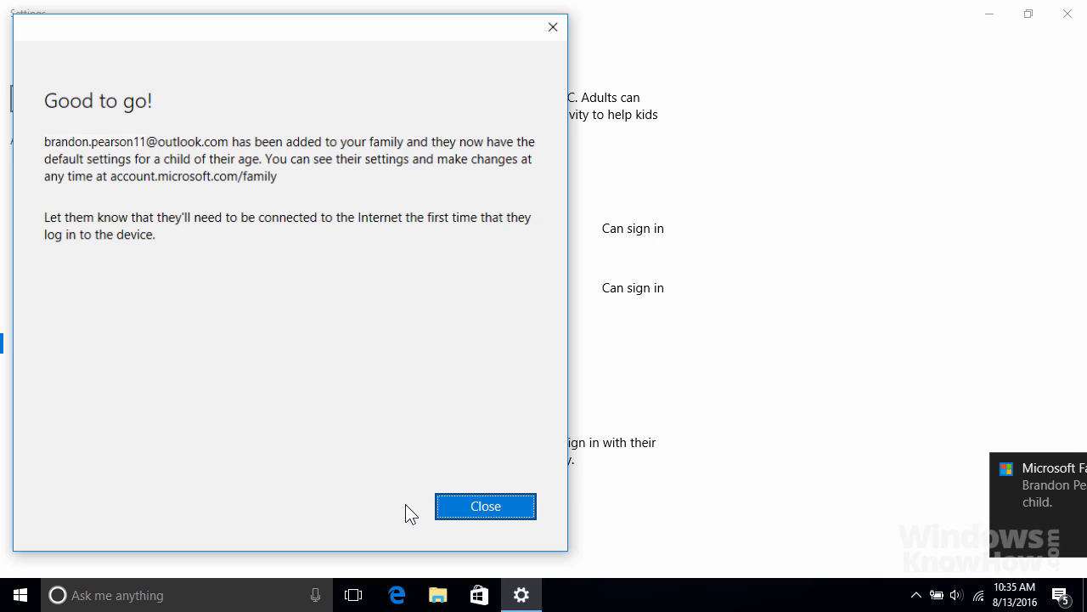
click(486, 506)
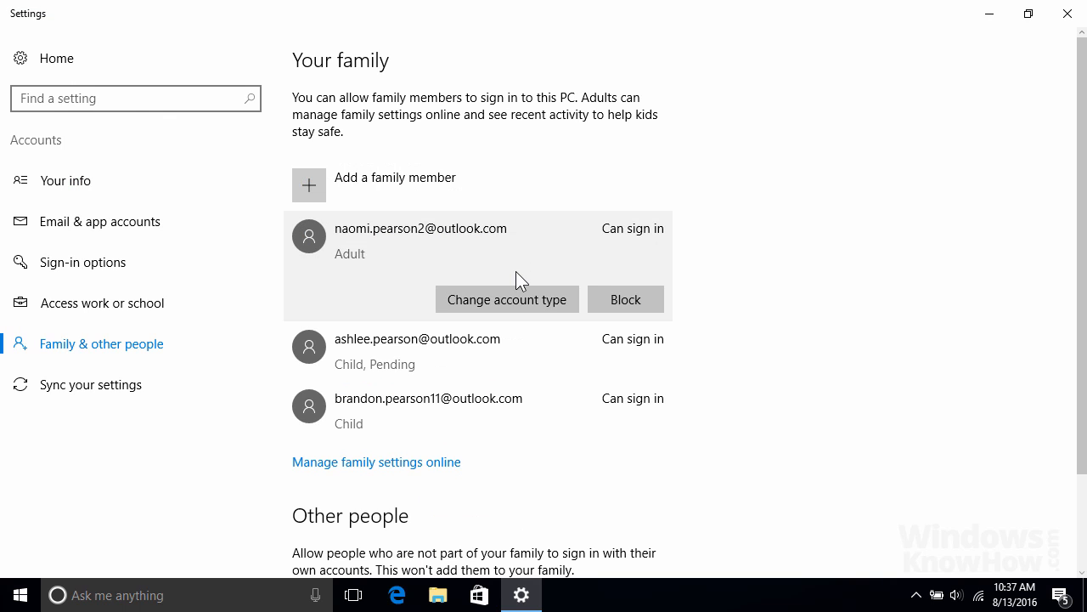
click(507, 299)
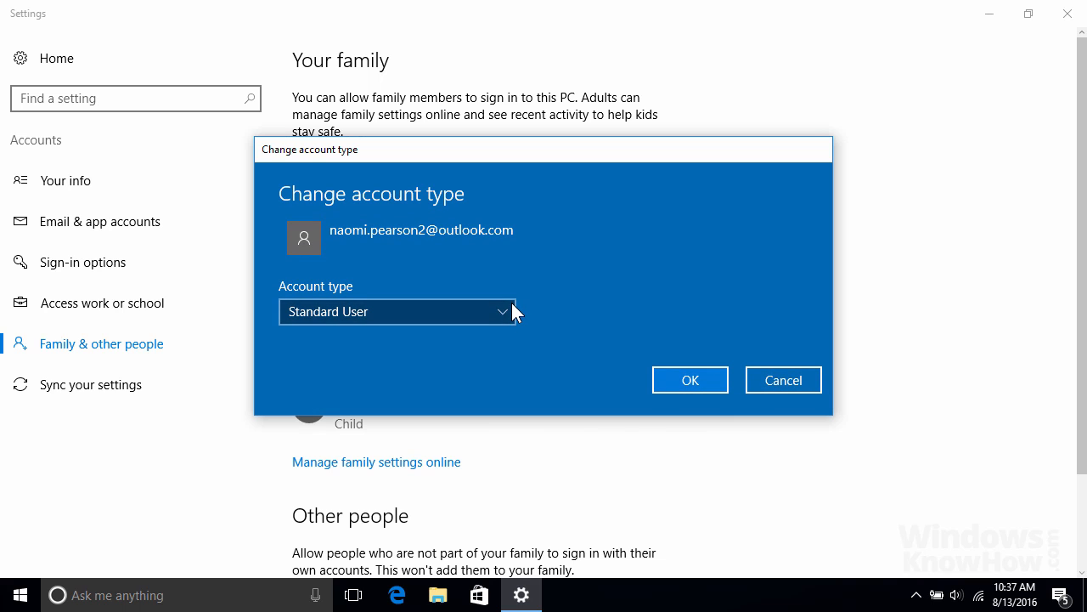
click(397, 311)
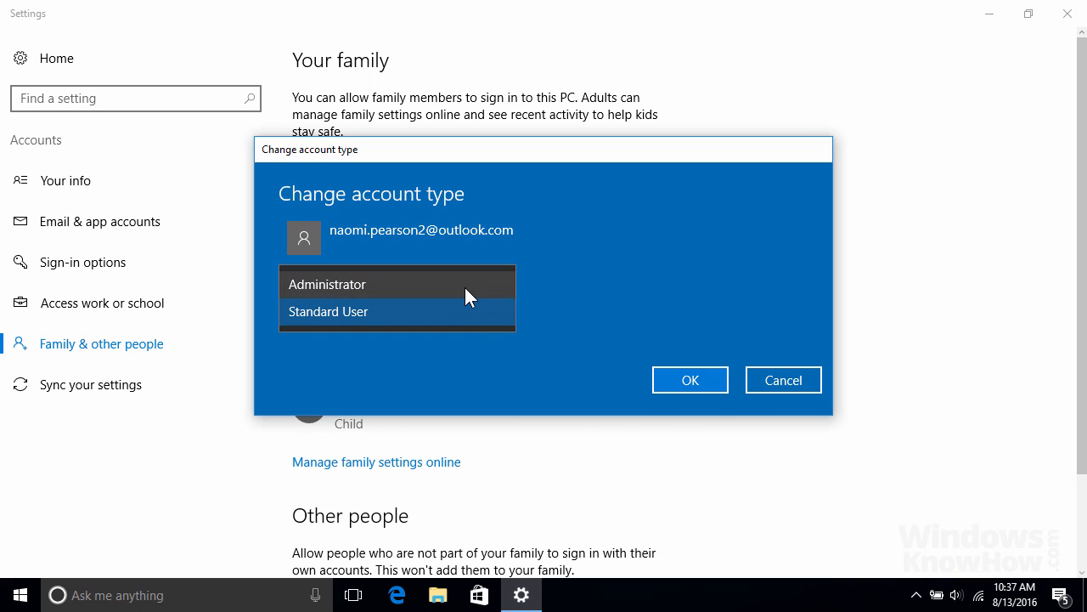
click(327, 284)
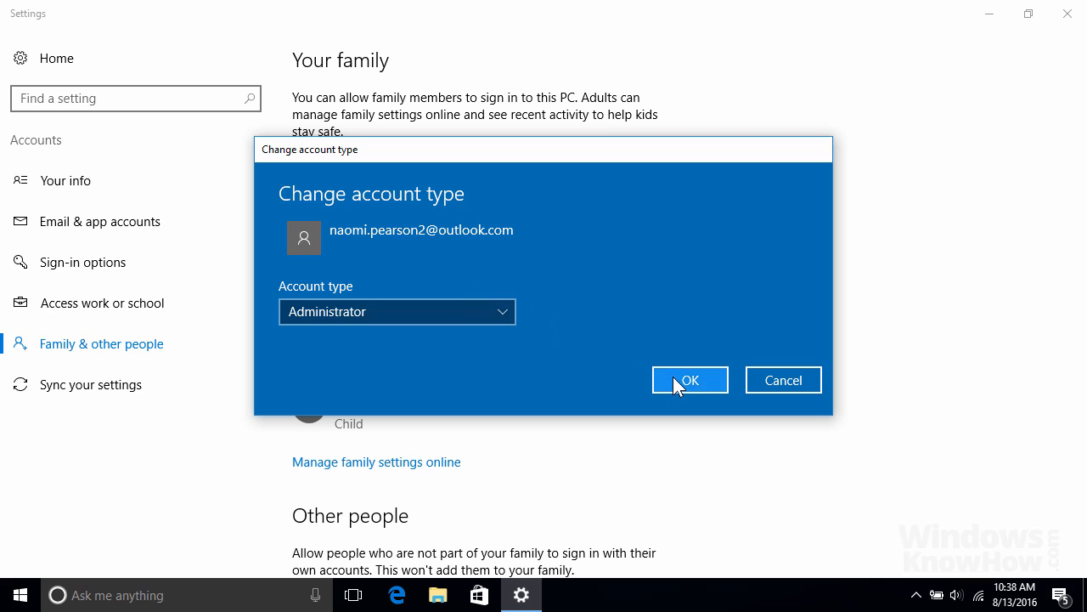
click(690, 380)
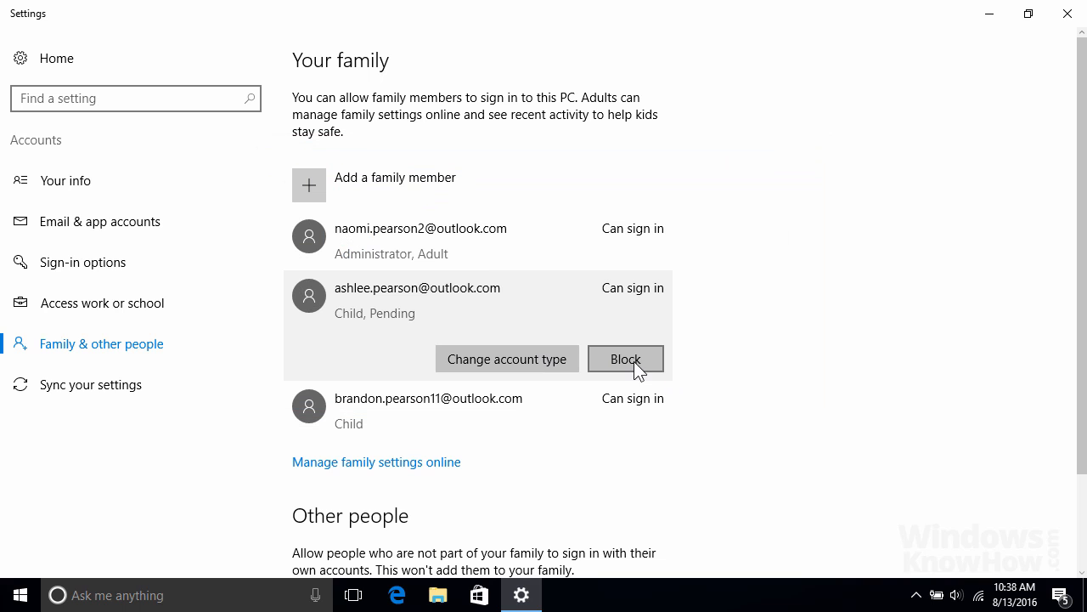
- Block the pending child from signing in, then allow the account again and confirm
click(625, 357)
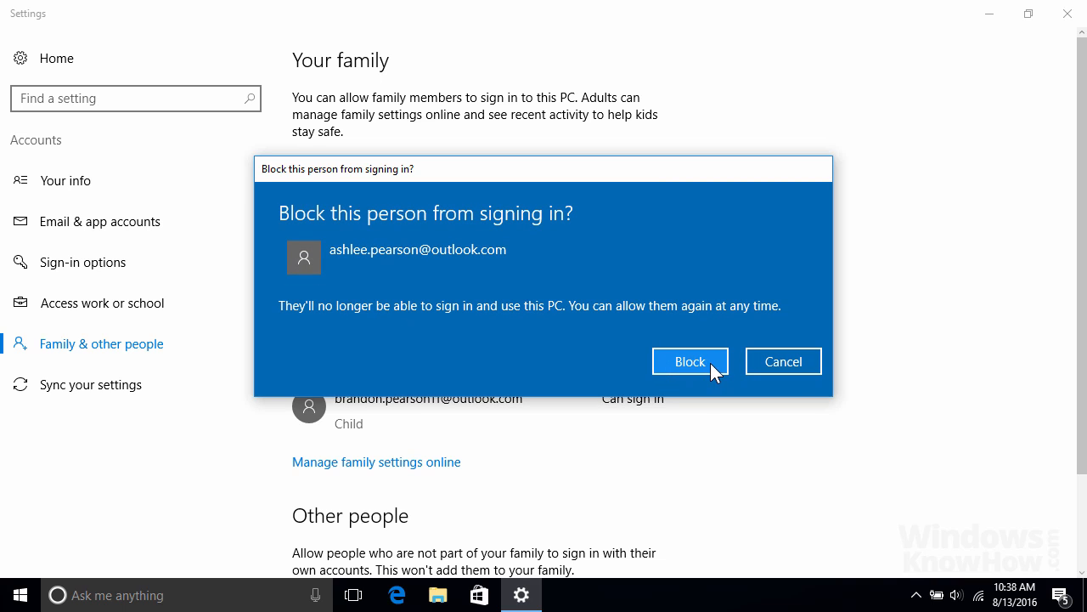
click(690, 360)
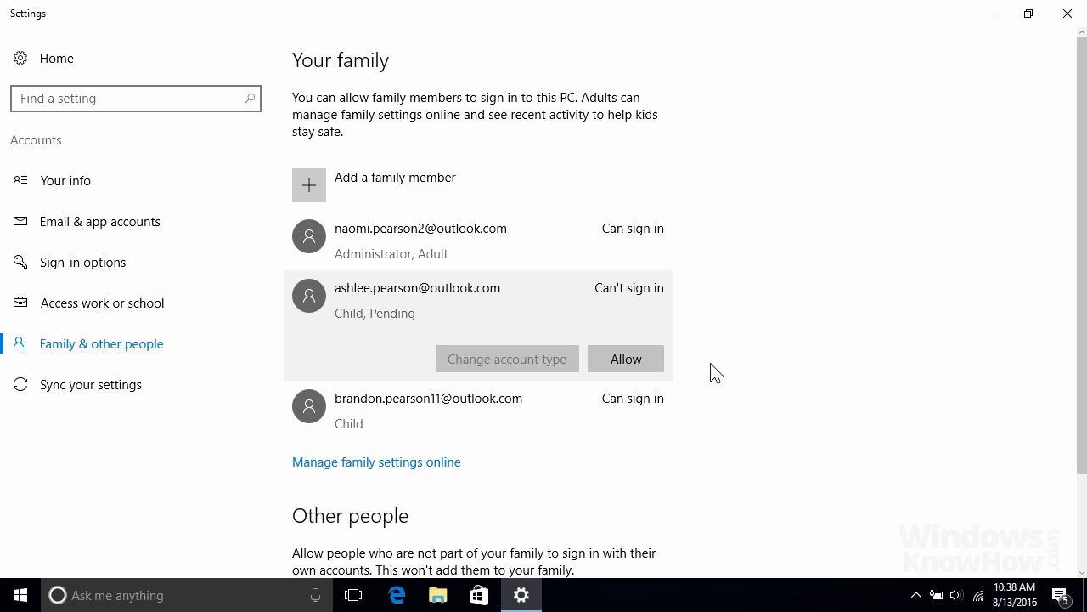
click(625, 356)
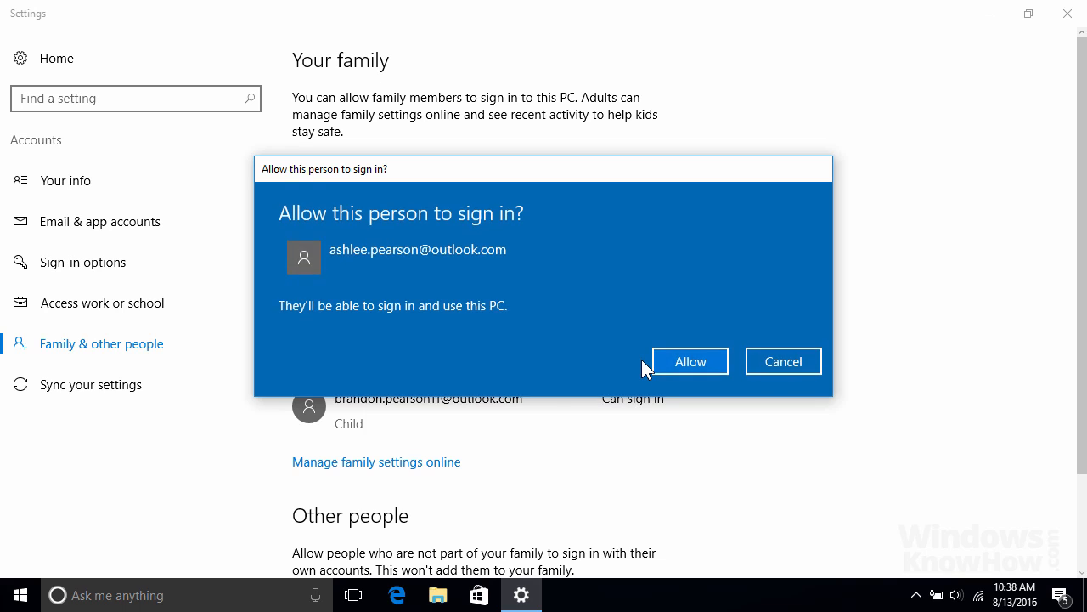
click(690, 360)
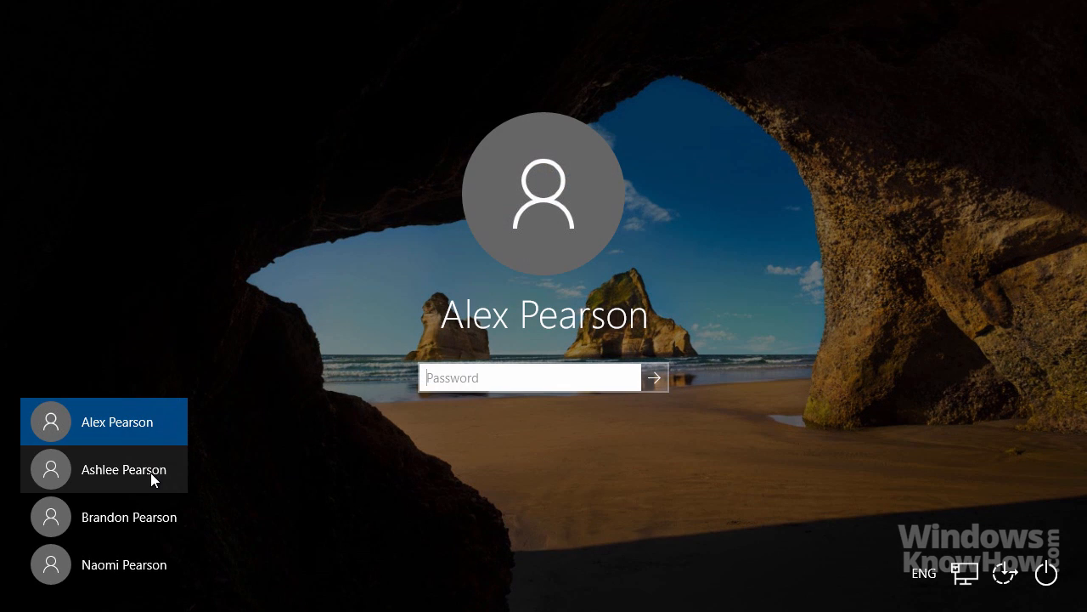
- Sign in as child Ashlee with her password and skip the PIN setup
click(122, 469)
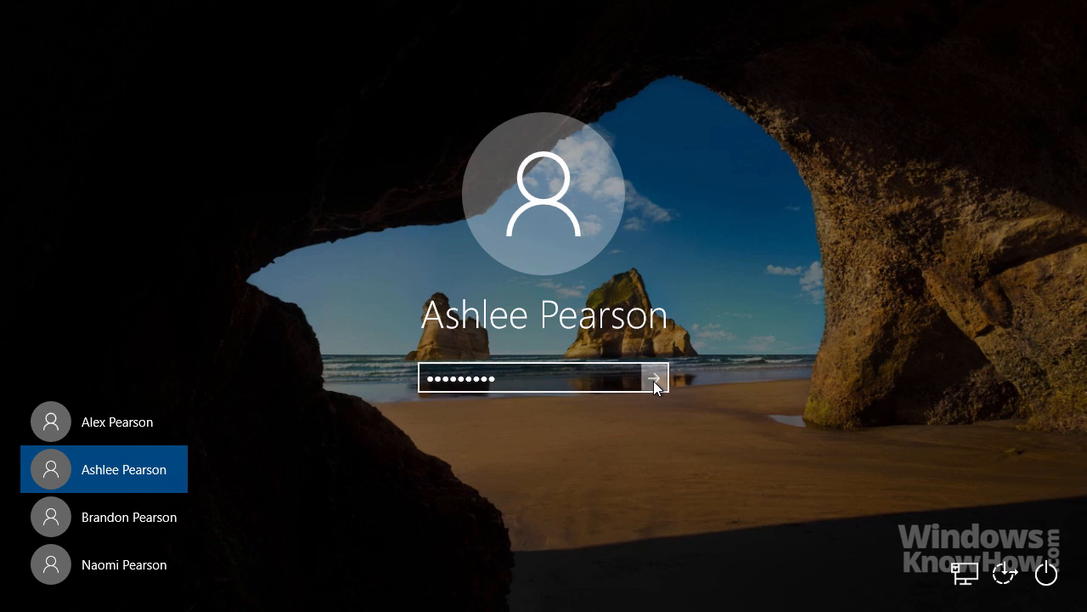
click(653, 379)
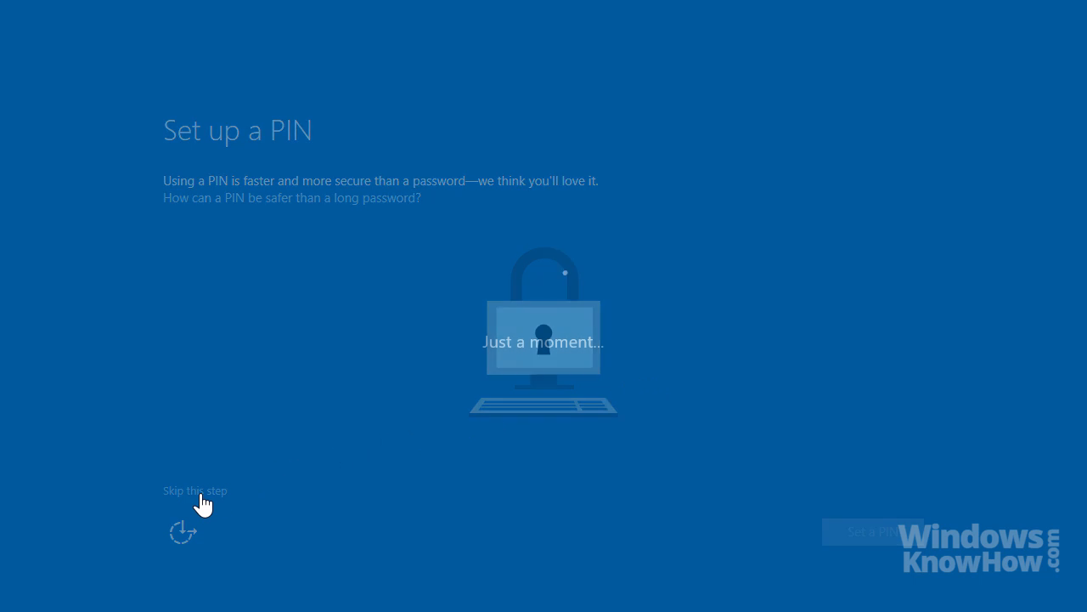
click(194, 489)
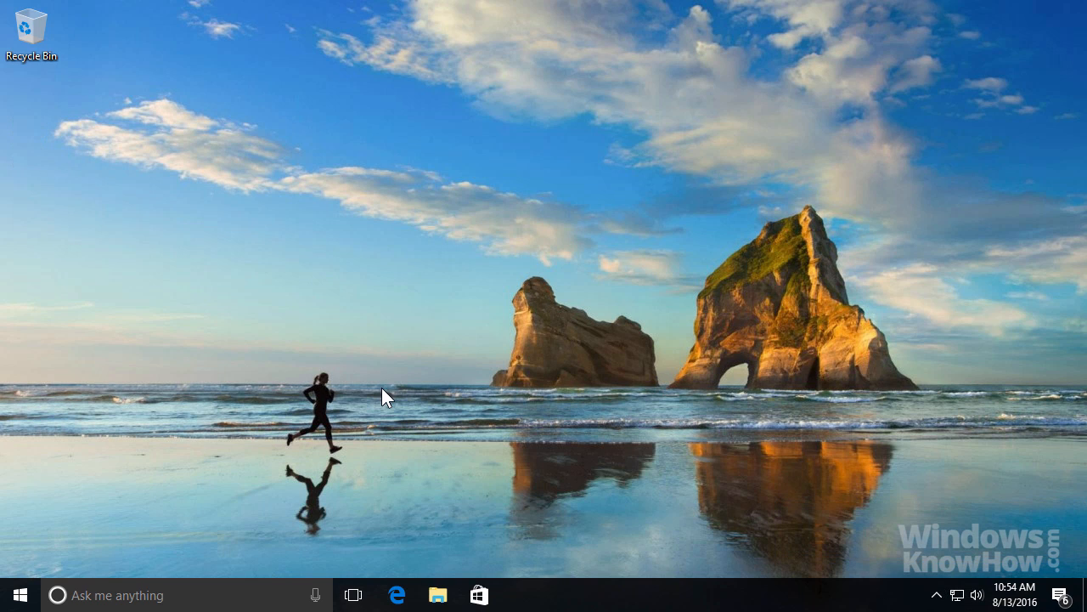
- Show Ashlee's Start menu account options listing Brandon and Naomi as other accounts
click(15, 595)
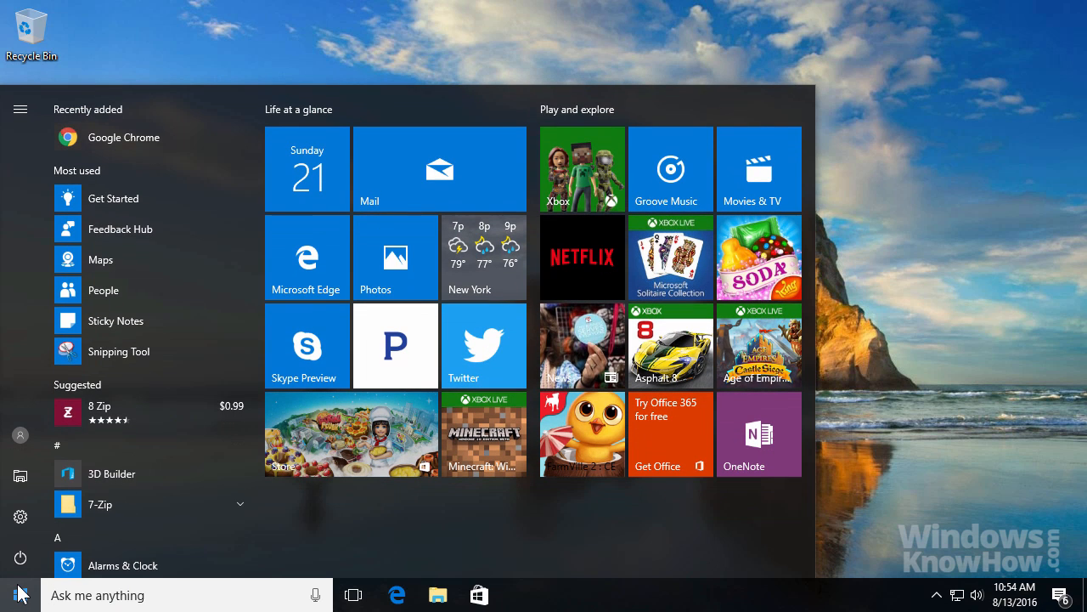
click(20, 435)
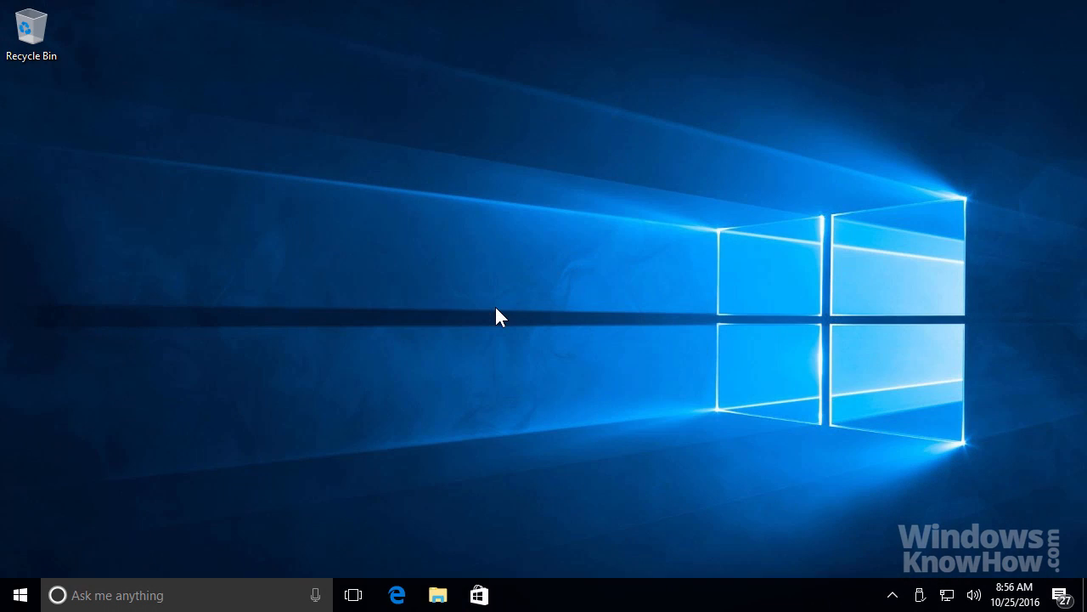
click(21, 595)
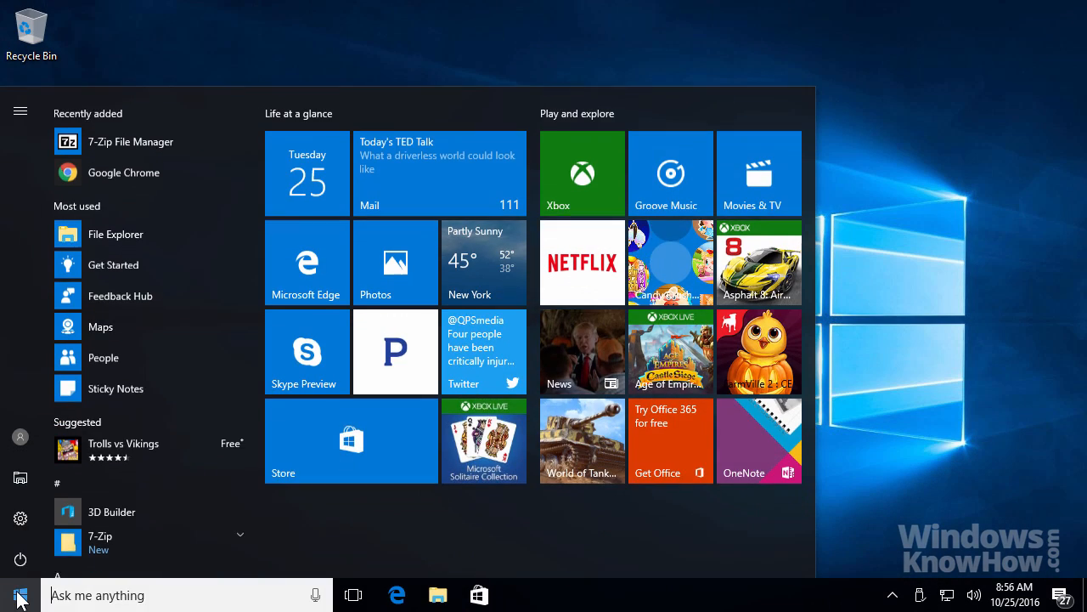
click(20, 437)
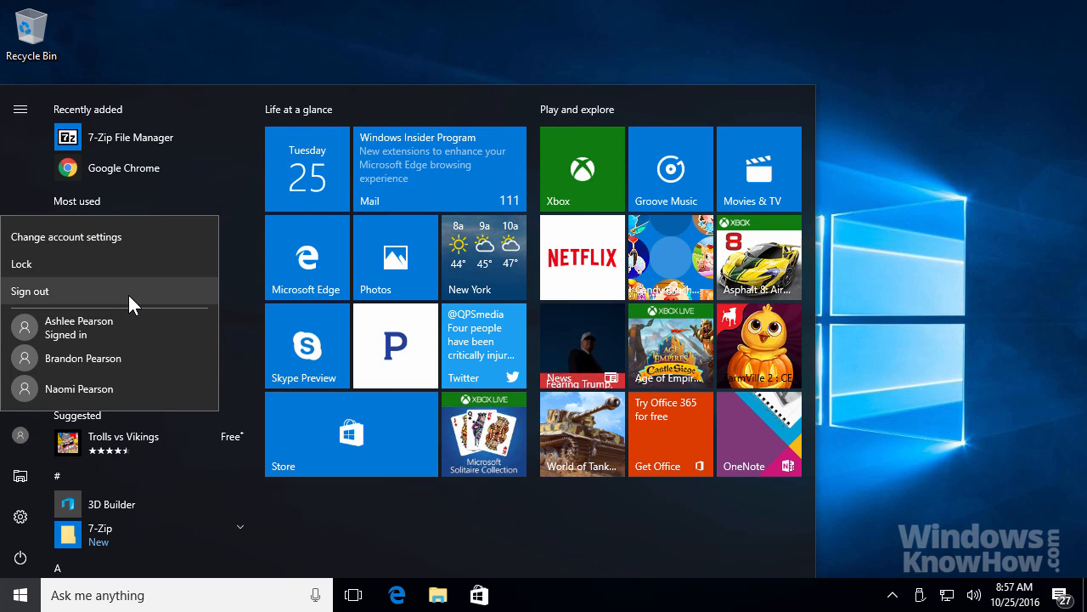
mouse_move(133, 272)
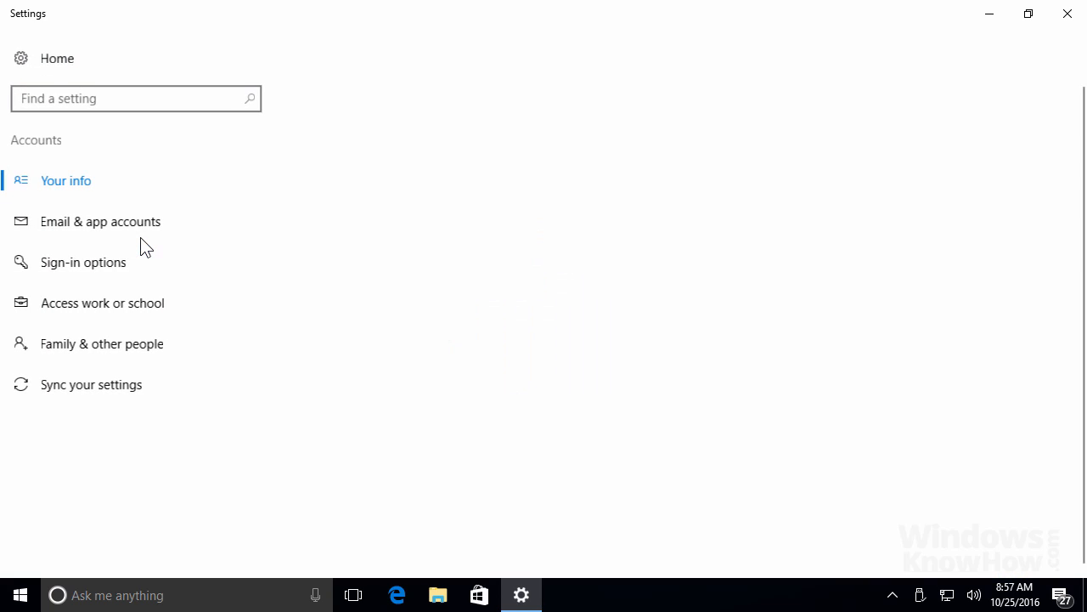
- Go to Family & other people and open Manage family settings online in Edge
click(102, 343)
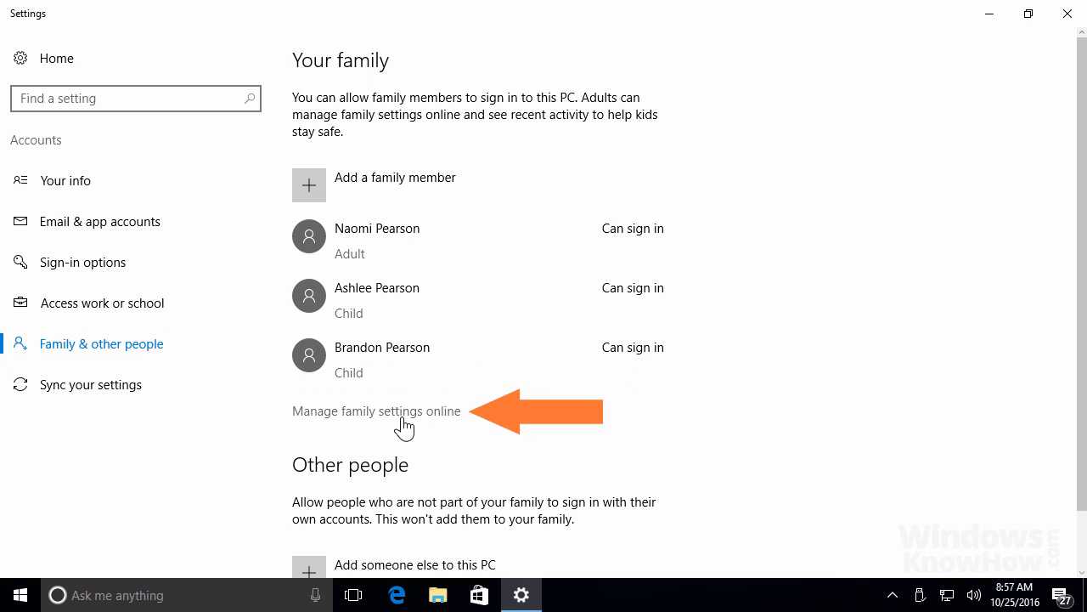
click(376, 411)
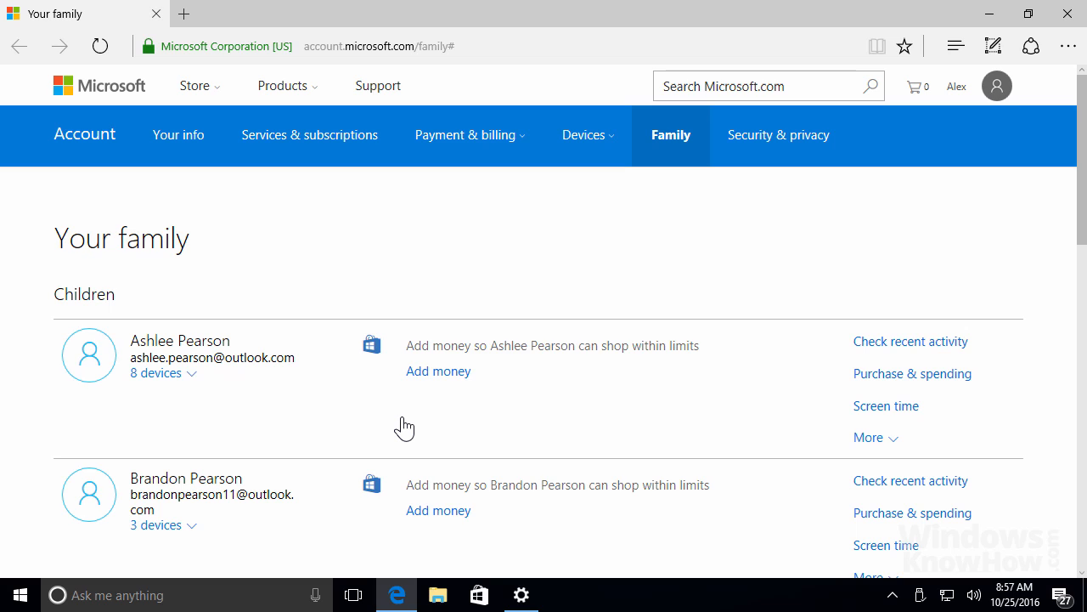
mouse_move(405, 425)
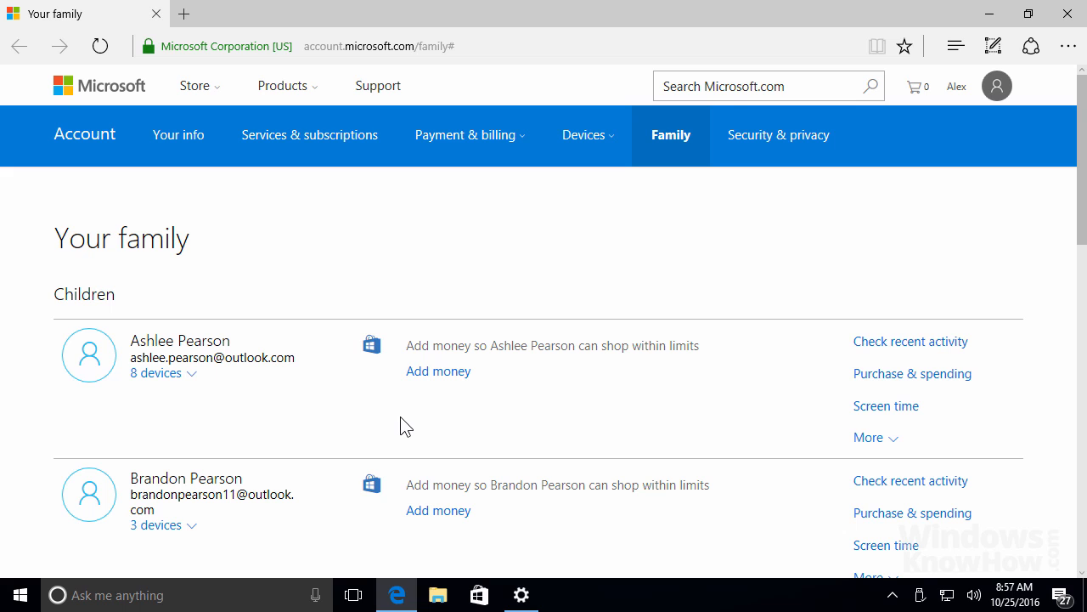
scroll(down, 3)
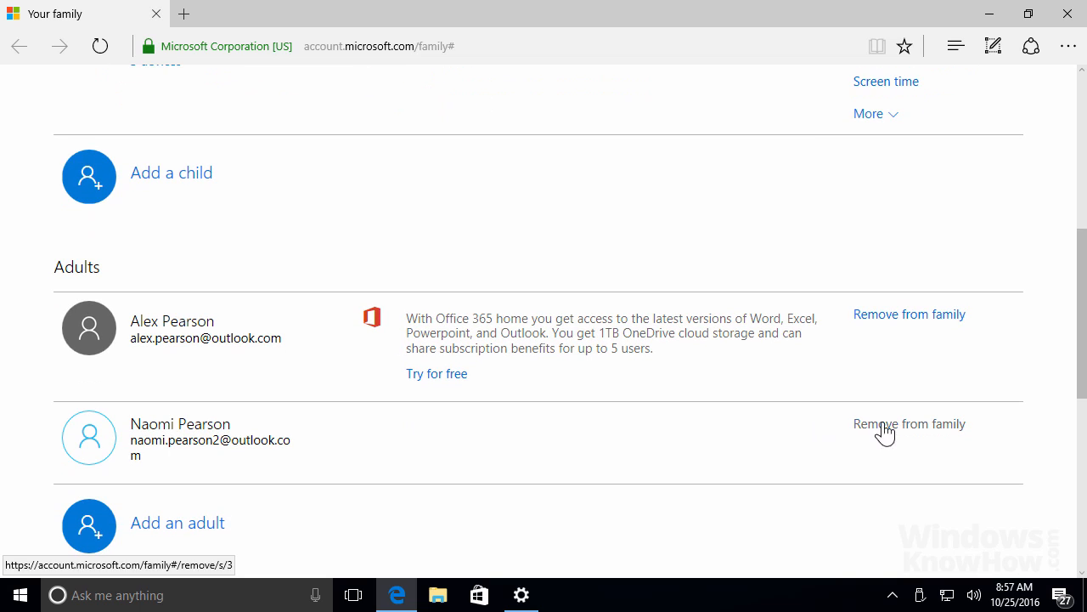
click(907, 423)
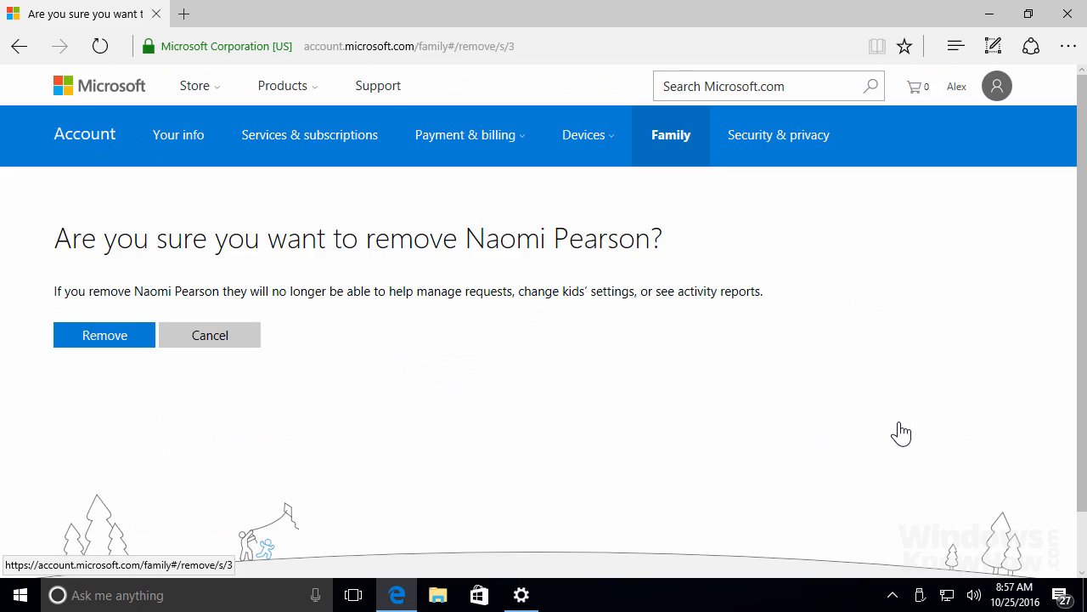
mouse_move(103, 335)
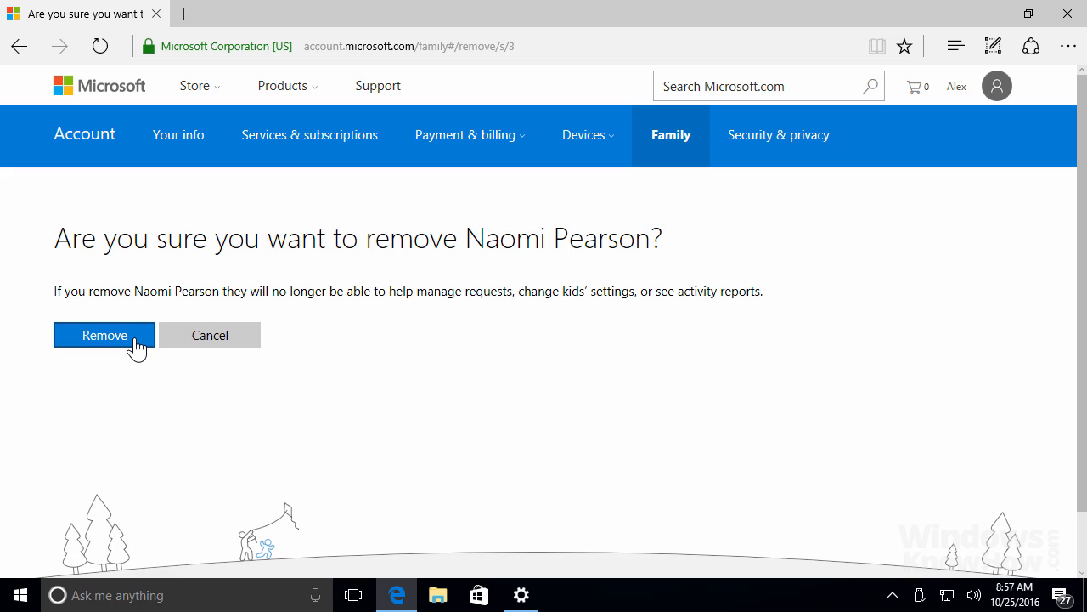
click(103, 335)
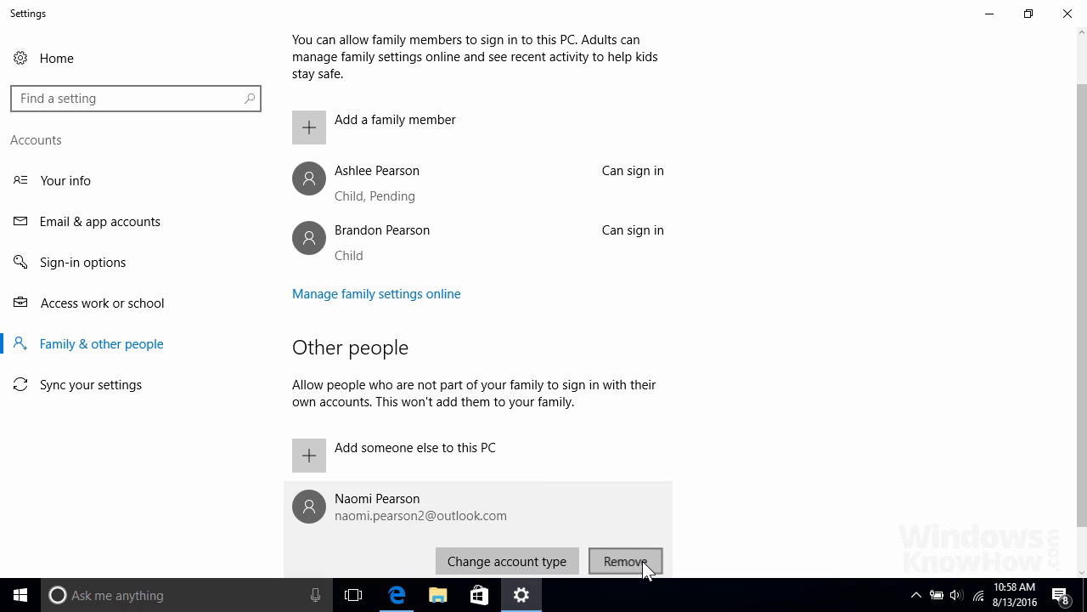
click(625, 560)
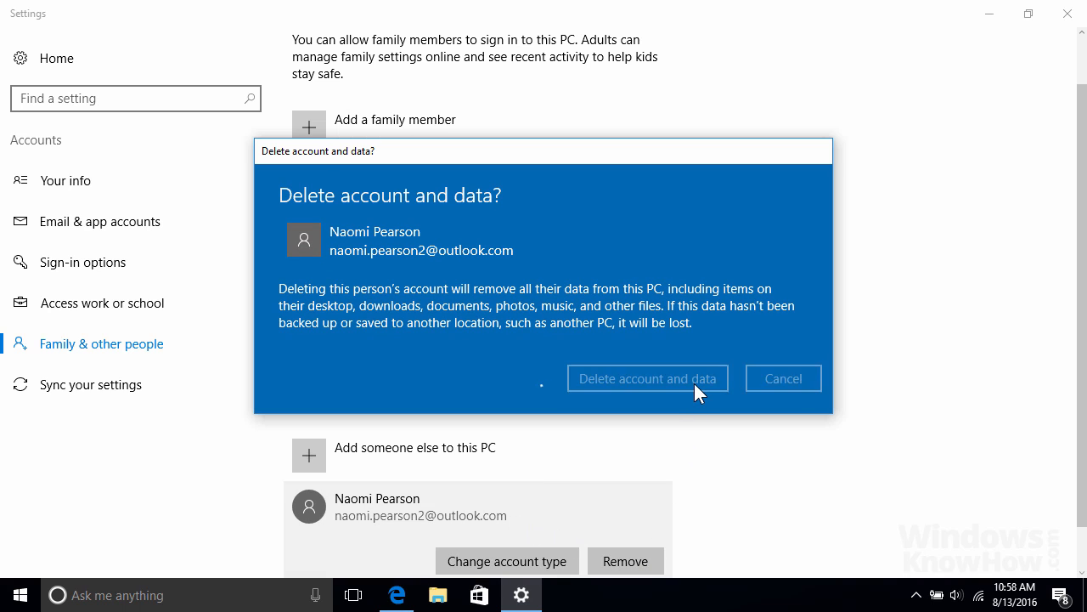
click(645, 377)
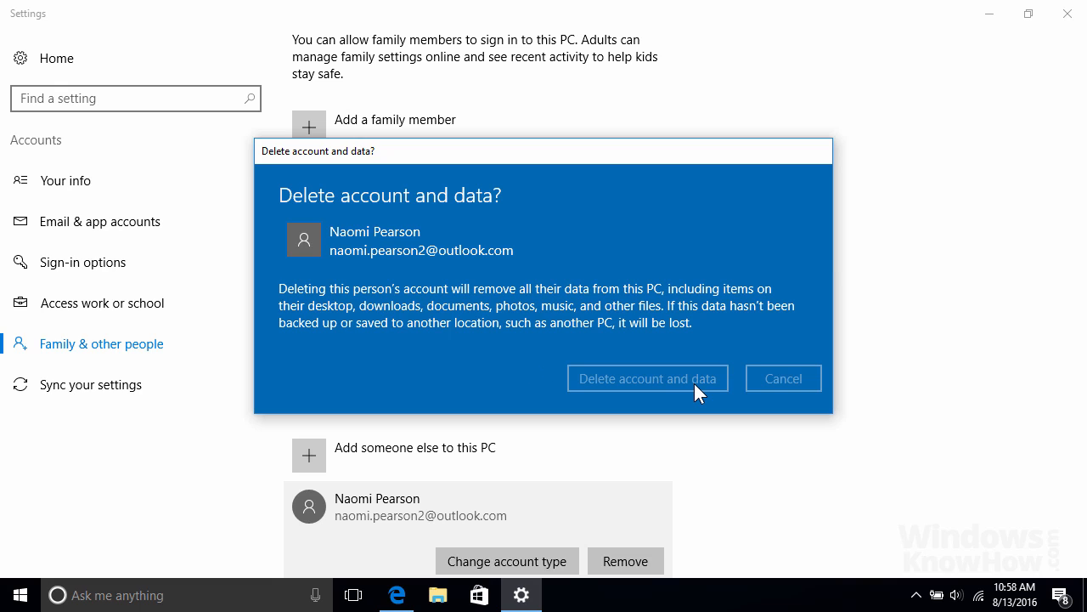
click(646, 377)
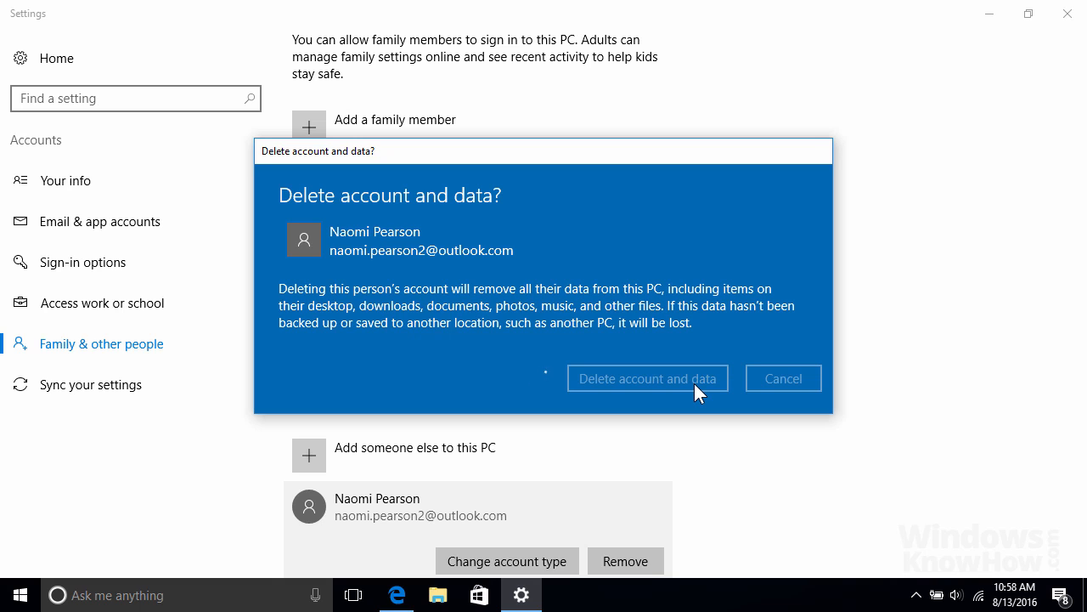
click(646, 377)
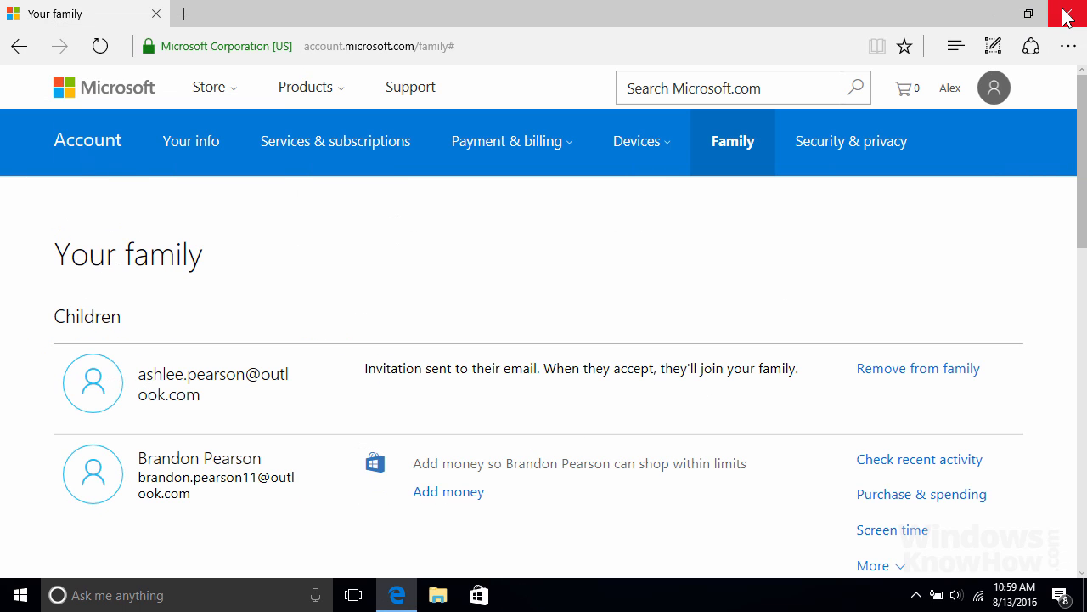
click(1067, 15)
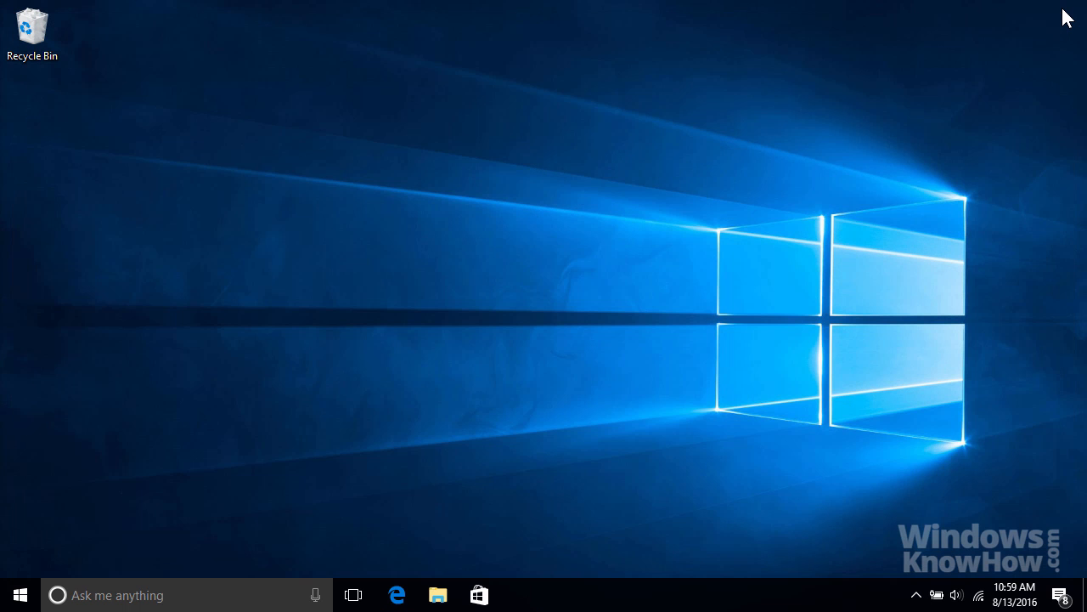